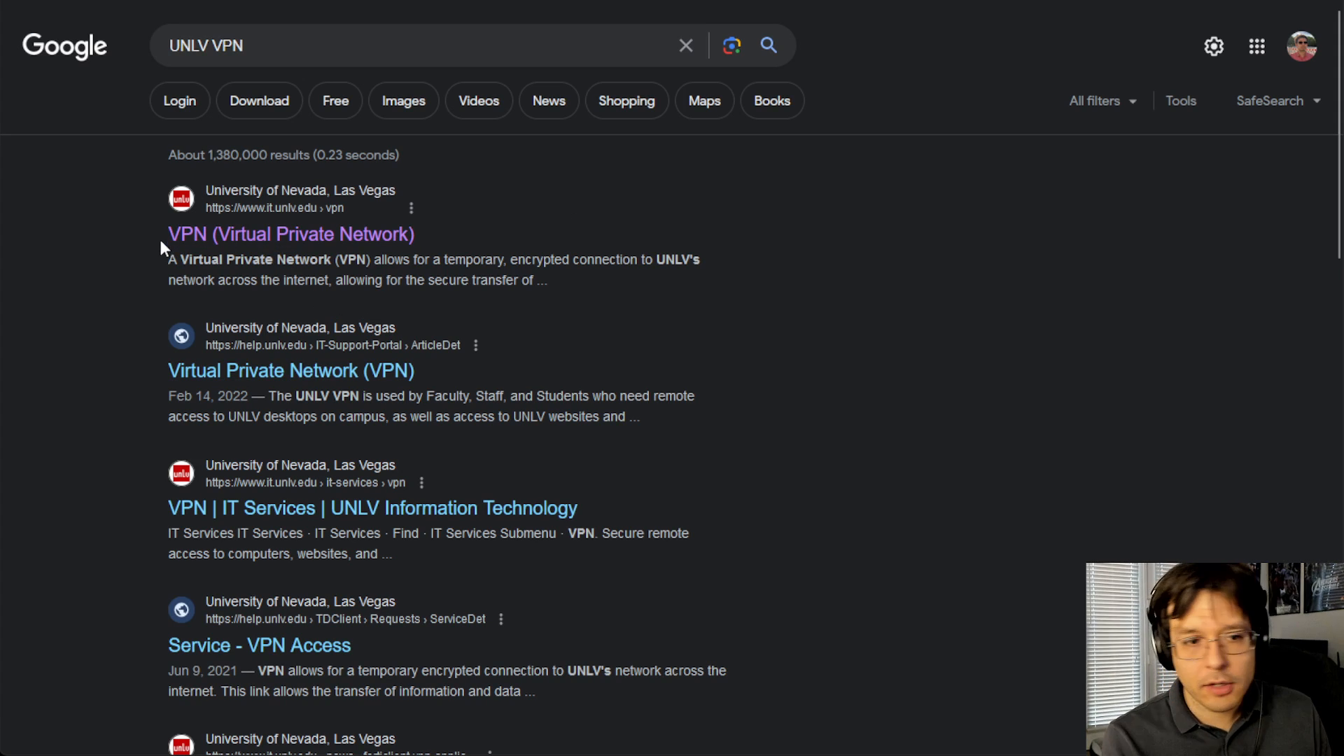
mouse_move(290, 234)
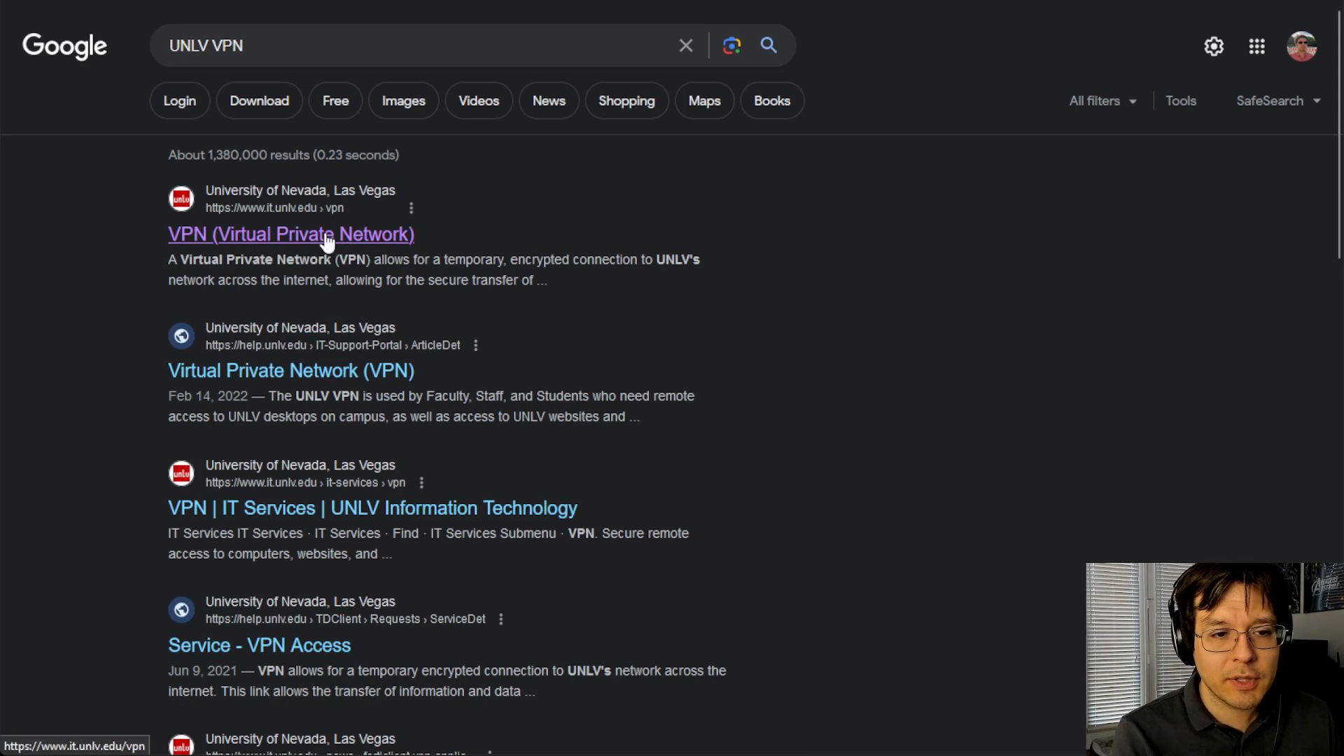
- Browse UNLV's VPN page, then follow its Remote Desktop Assistance request form link
click(291, 233)
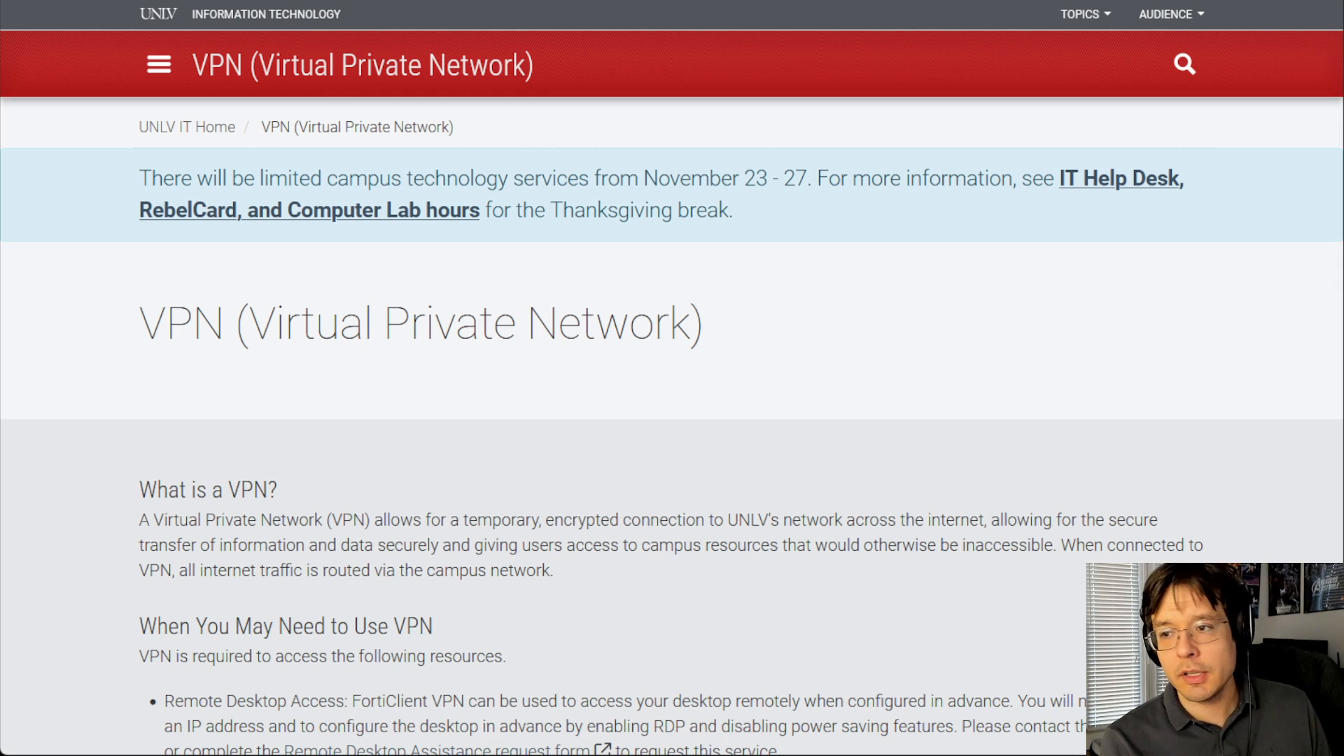
mouse_move(361, 97)
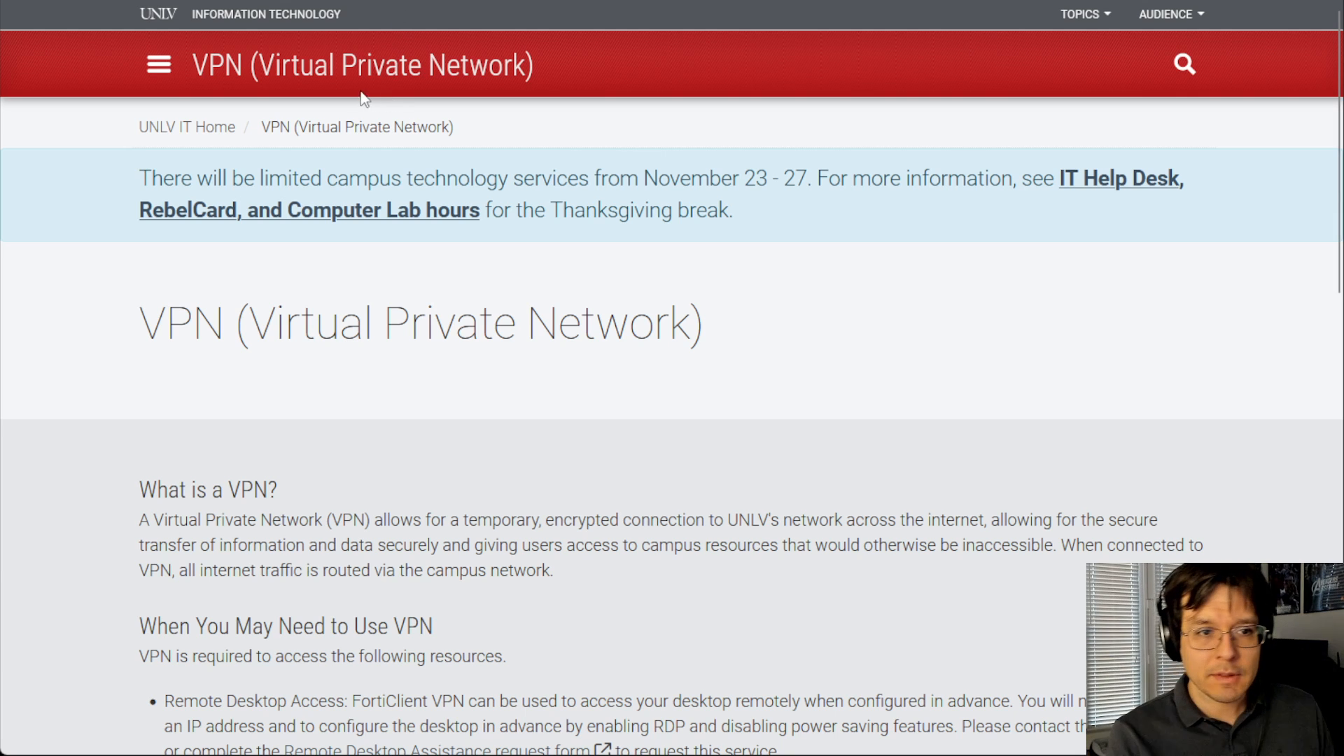
scroll(down, 3)
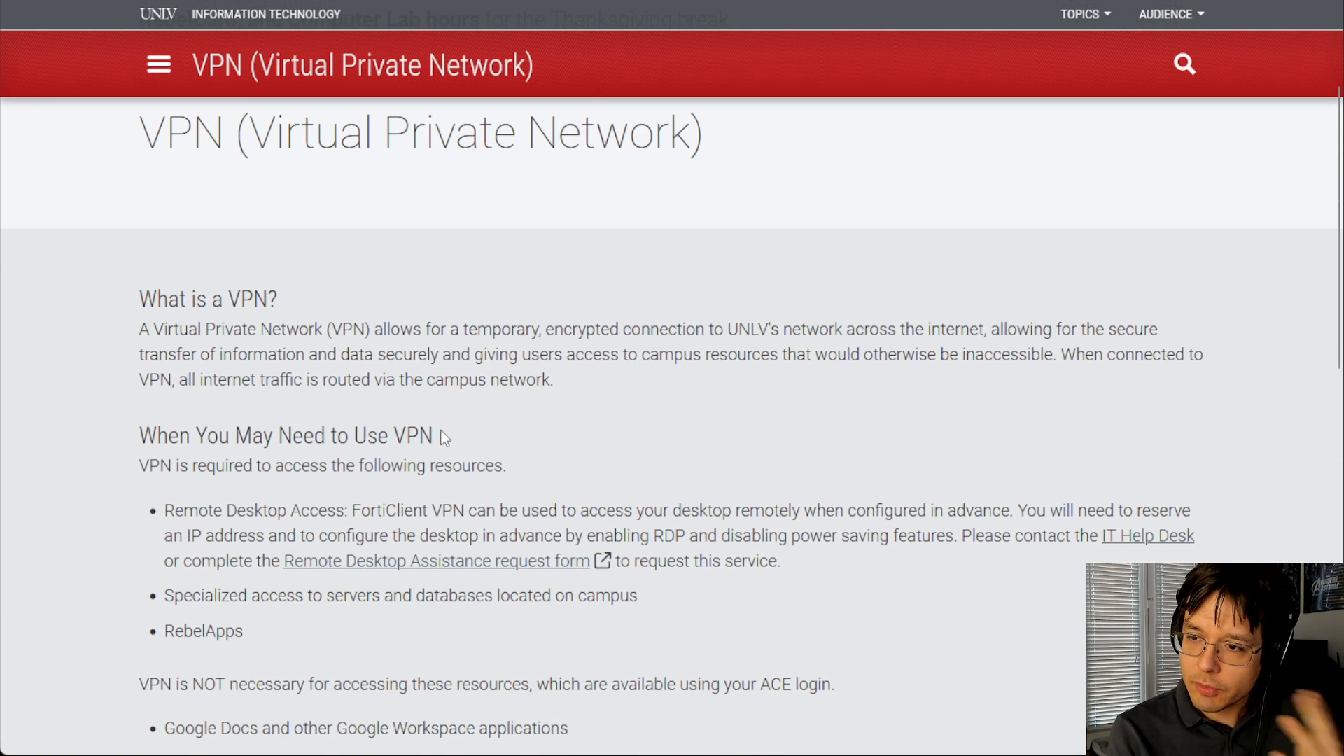
scroll(down, 3)
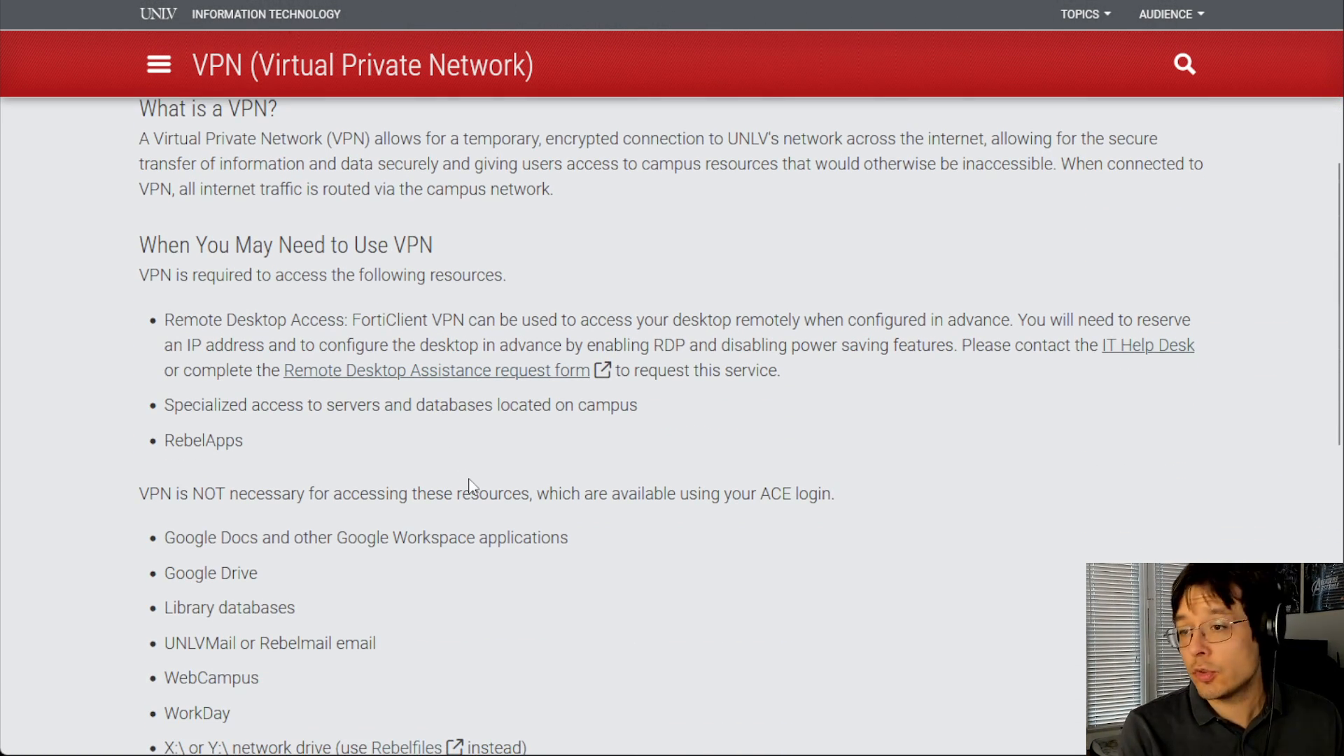
scroll(down, 3)
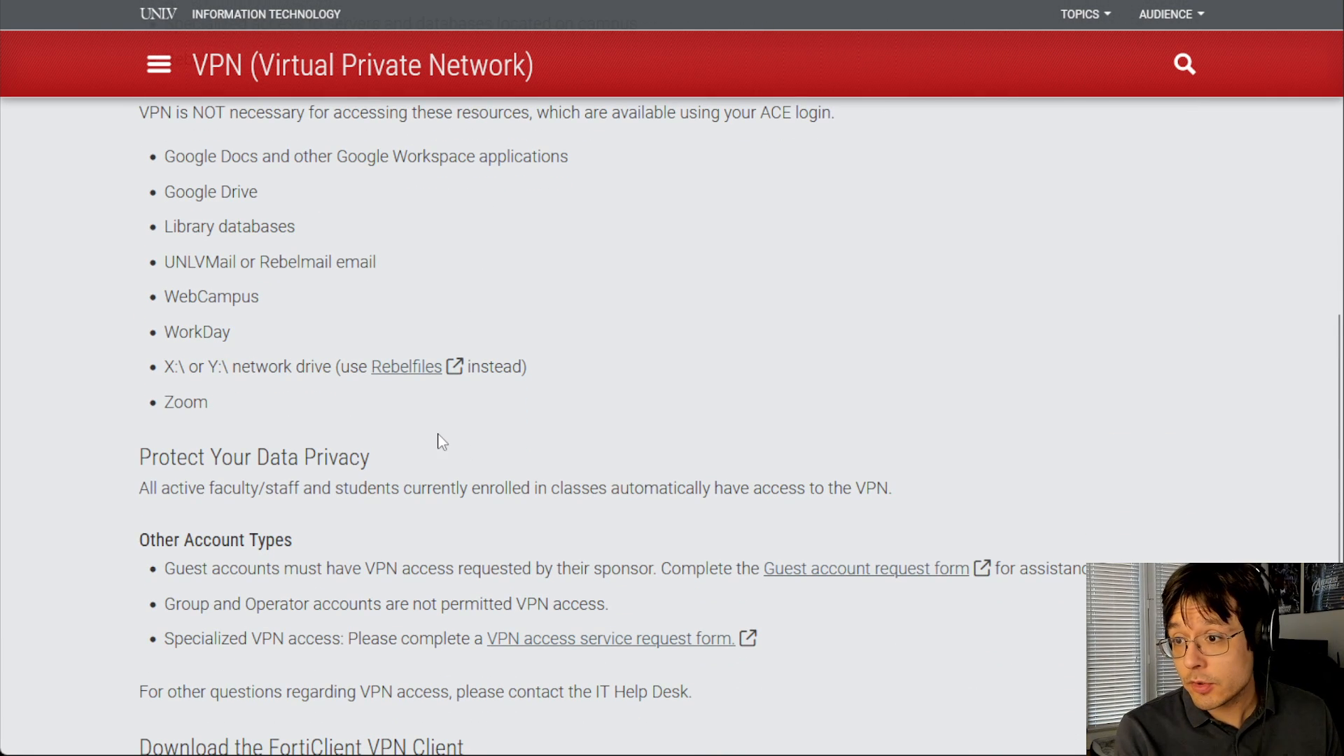
scroll(down, 3)
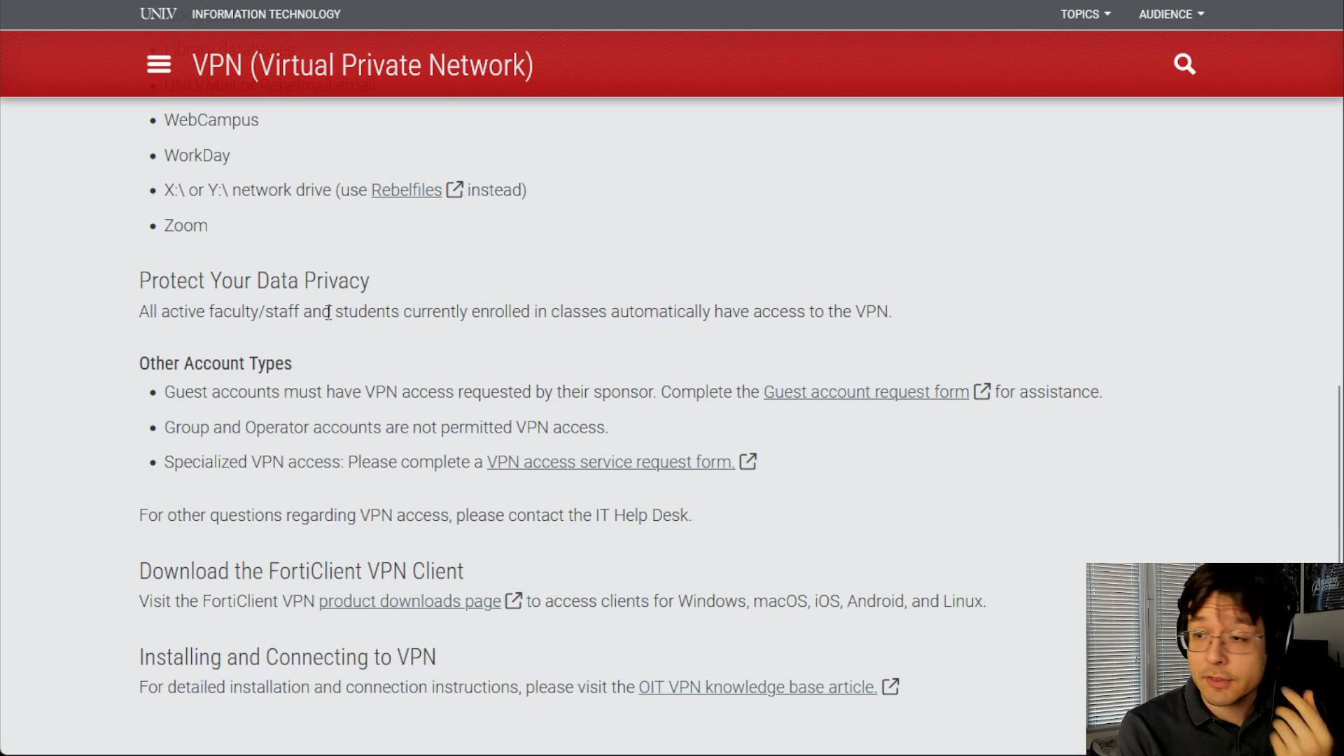
mouse_move(486, 433)
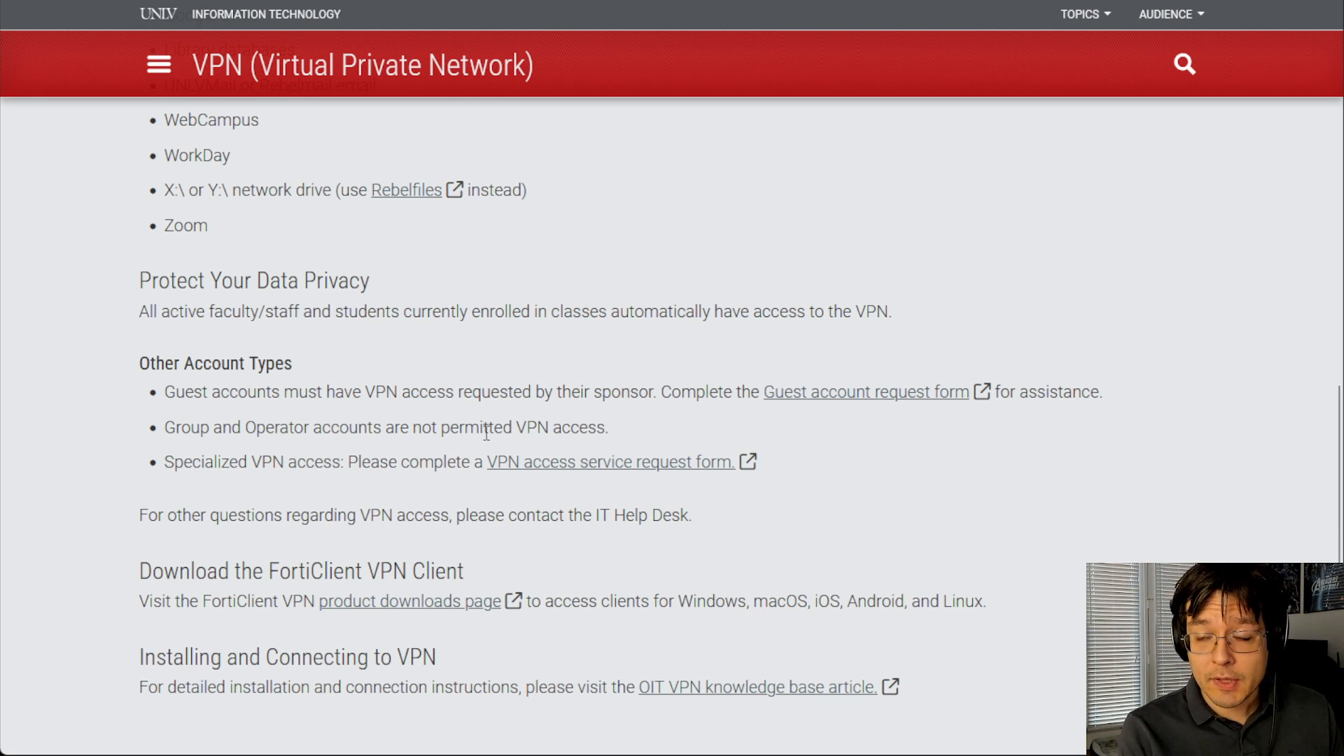
scroll(up, 3)
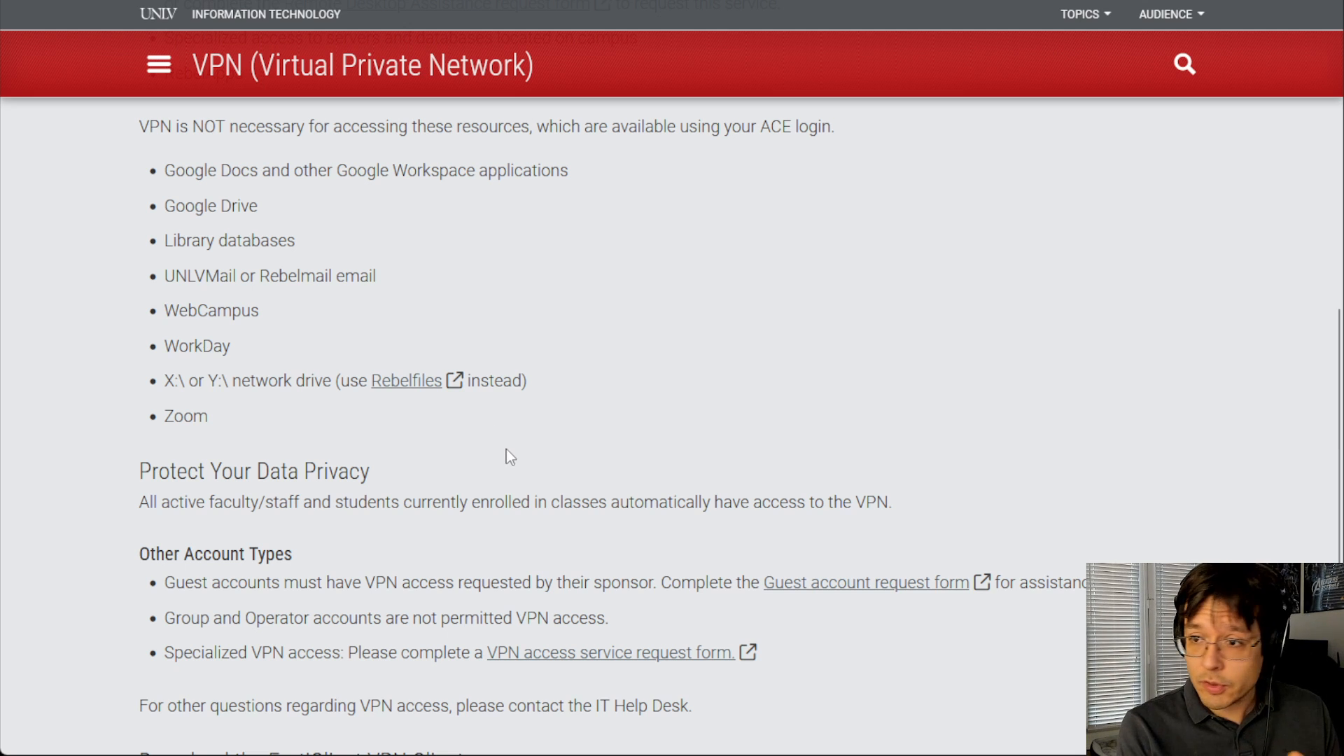
scroll(up, 3)
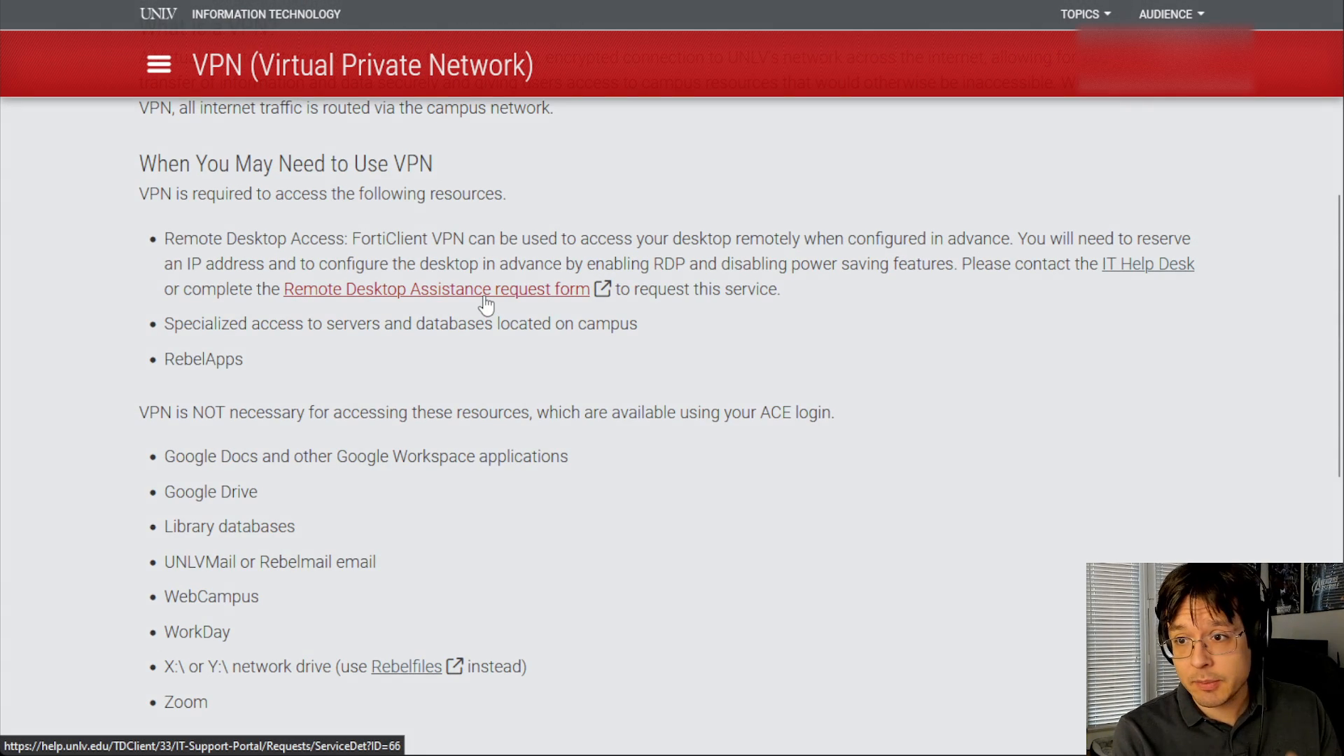
click(436, 289)
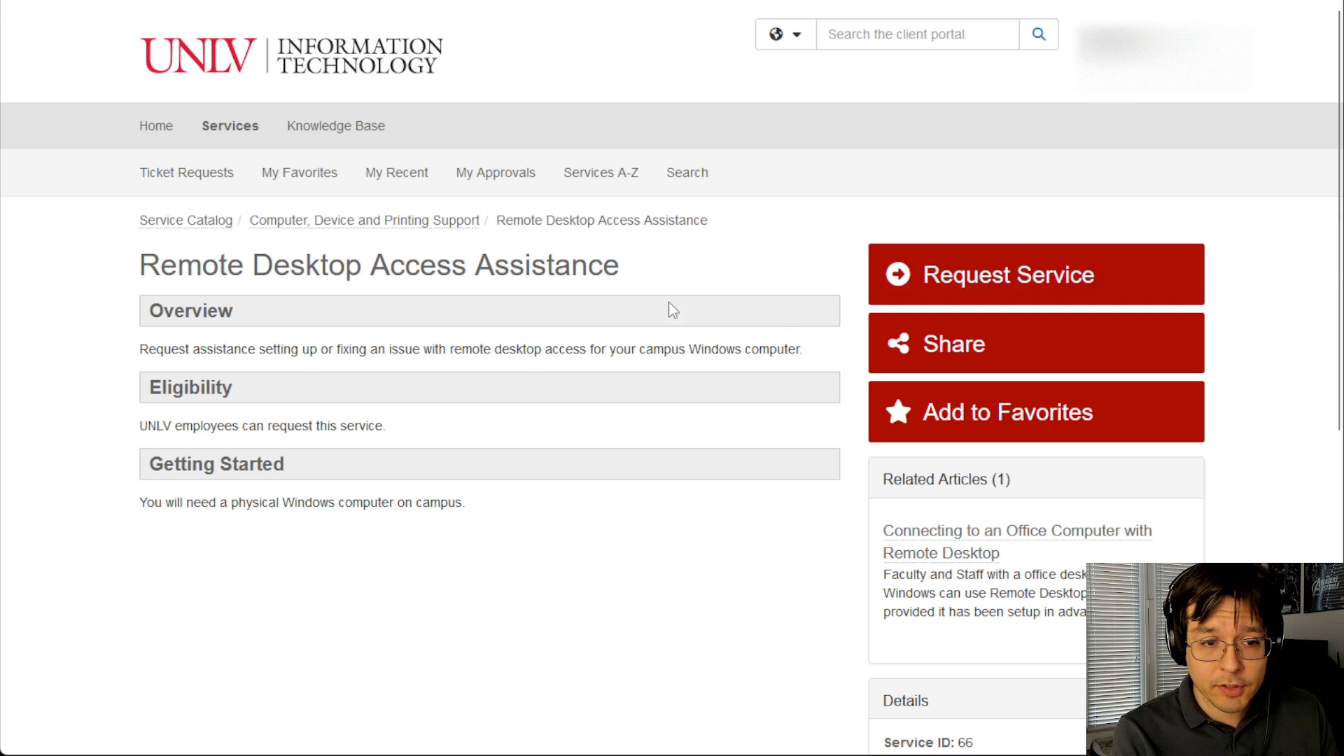
mouse_move(1089, 301)
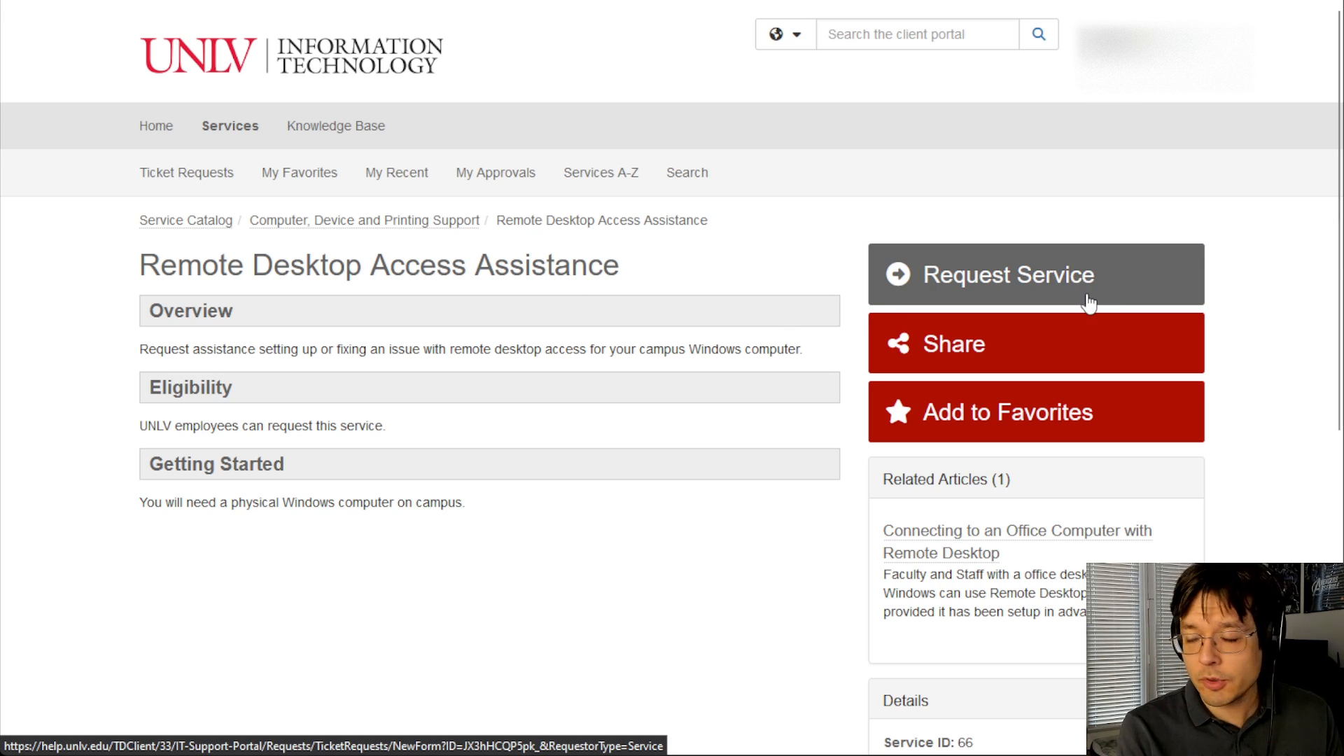
mouse_move(1050, 306)
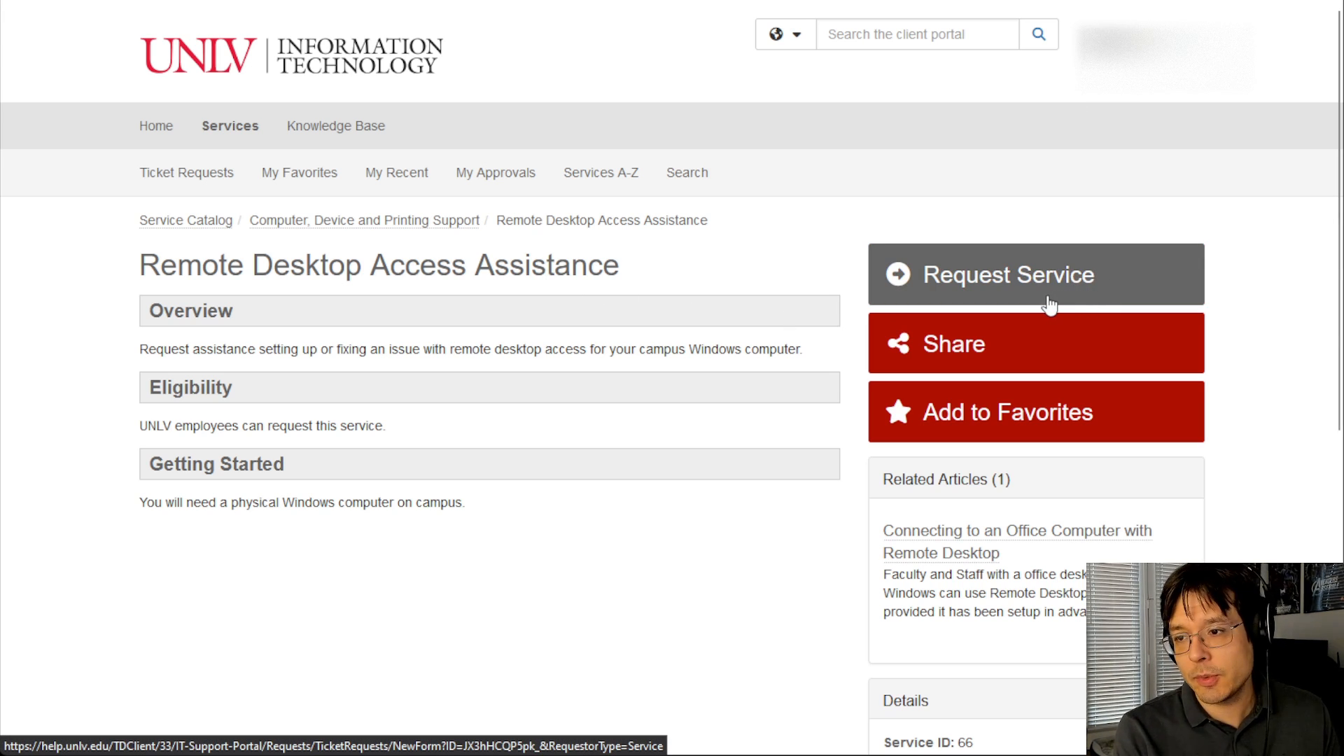
mouse_move(1039, 324)
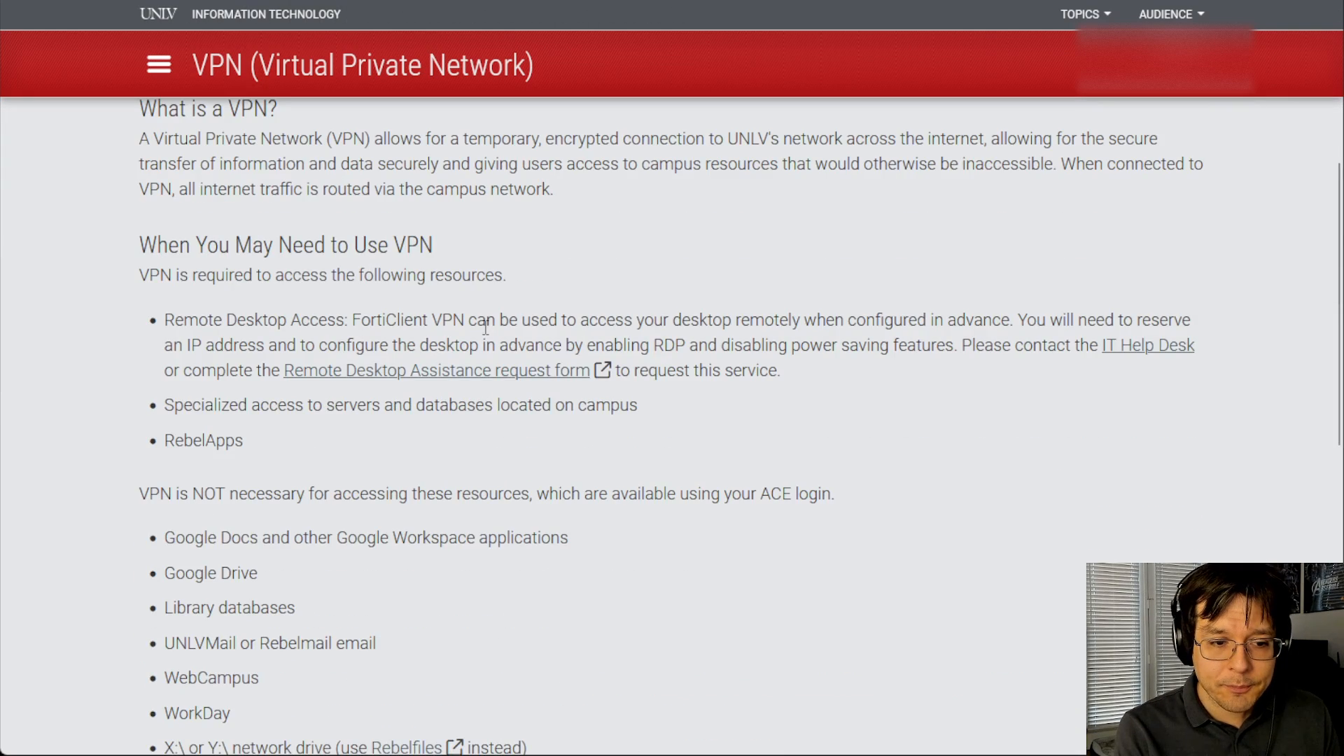
- Scroll the VPN page down to the 'Download the FortiClient VPN Client' section
scroll(down, 3)
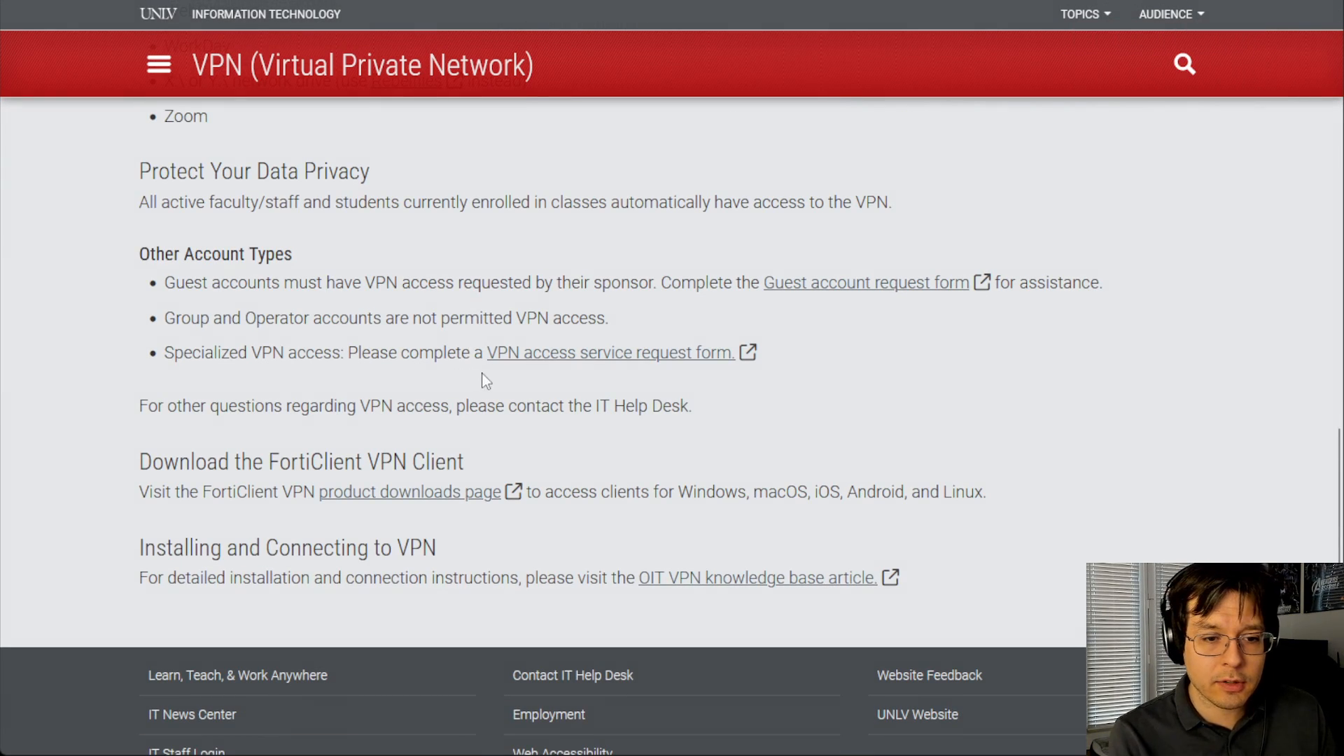
mouse_move(363, 466)
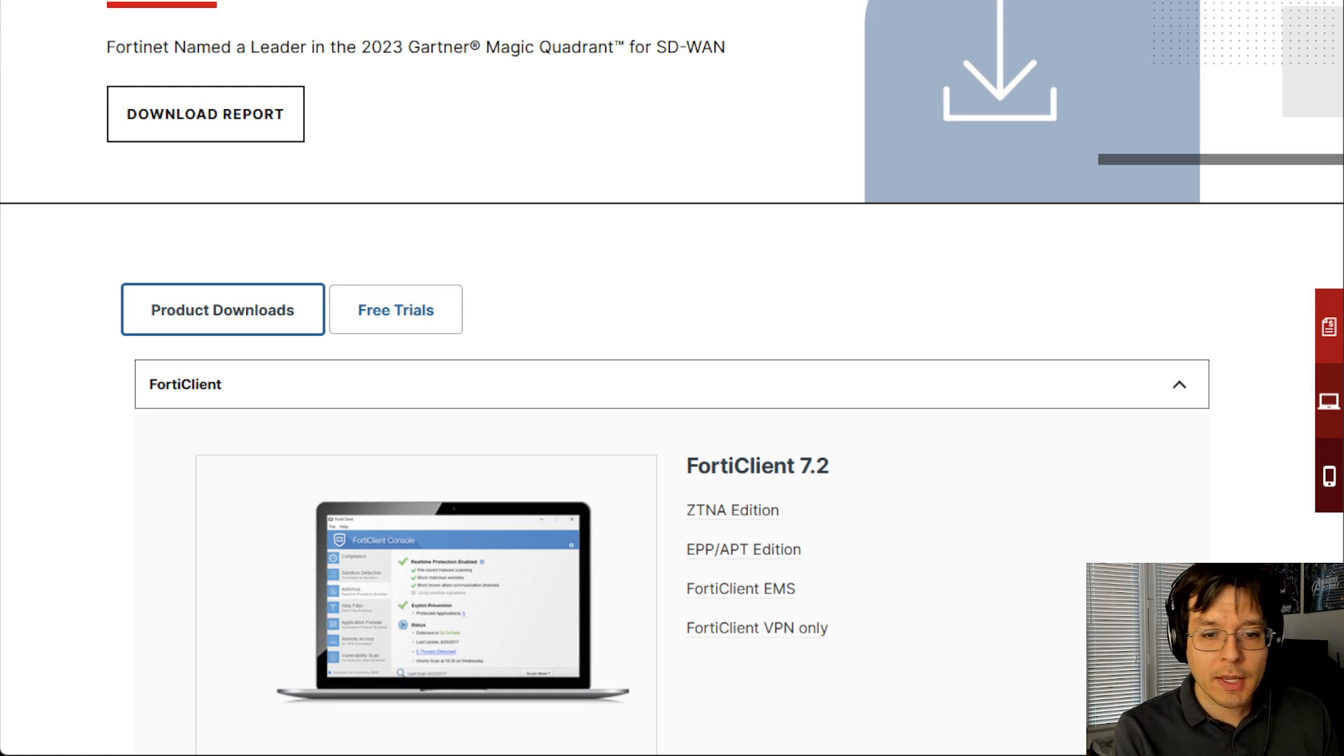
- Scroll Fortinet's Product Downloads page to the FortiClient 7.2 editions, including VPN only
scroll(up, 3)
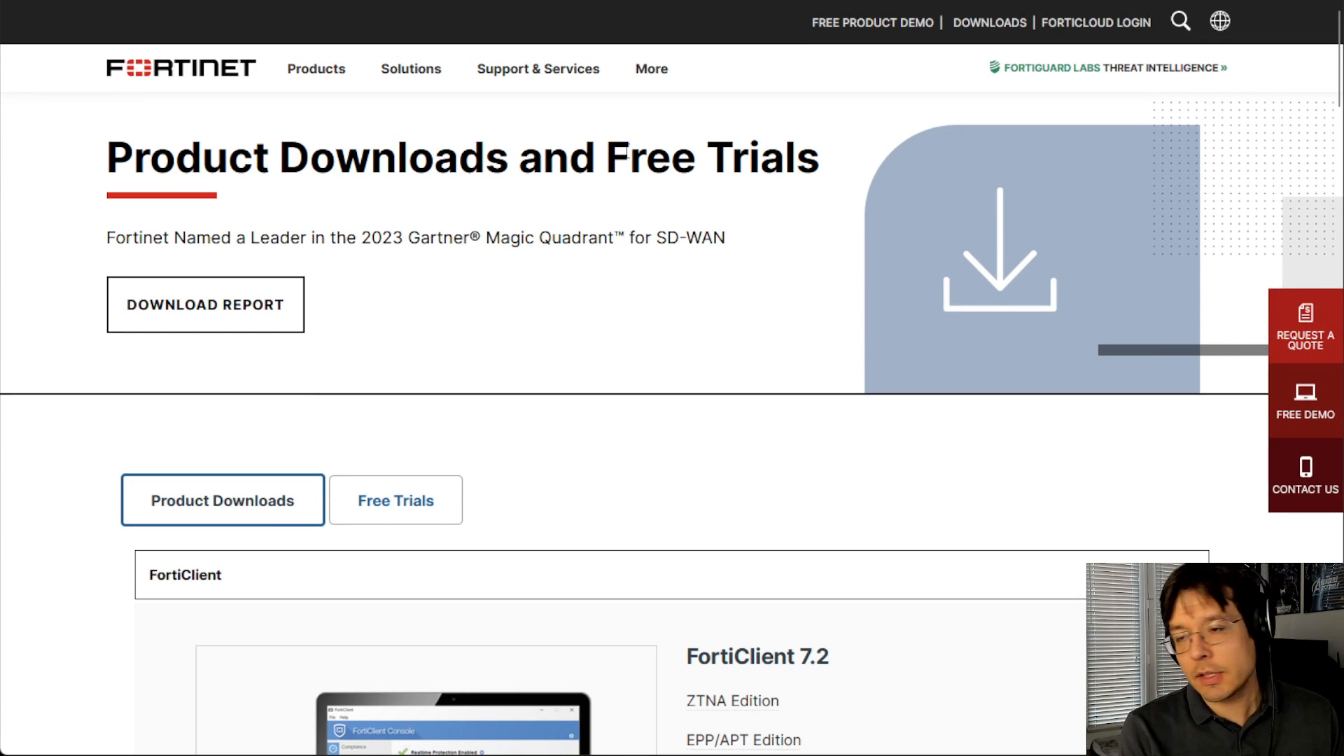
scroll(down, 3)
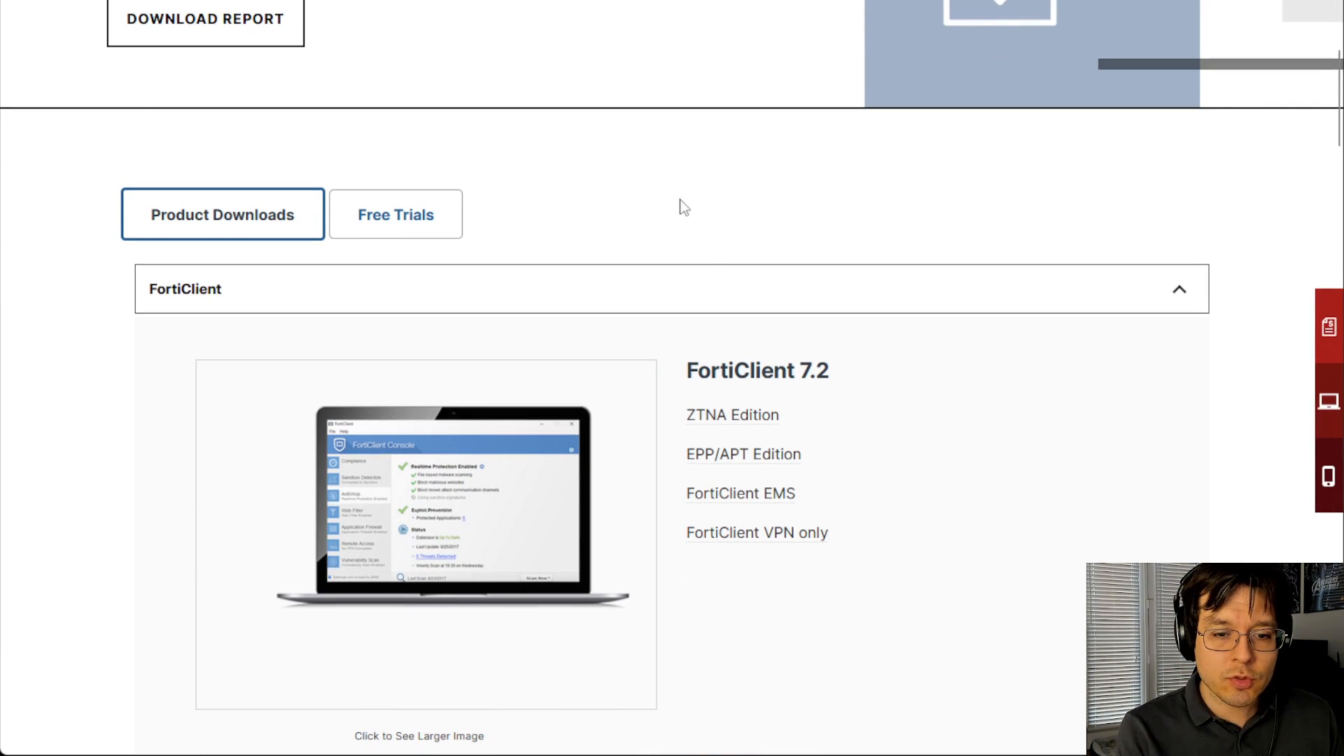
mouse_move(757, 532)
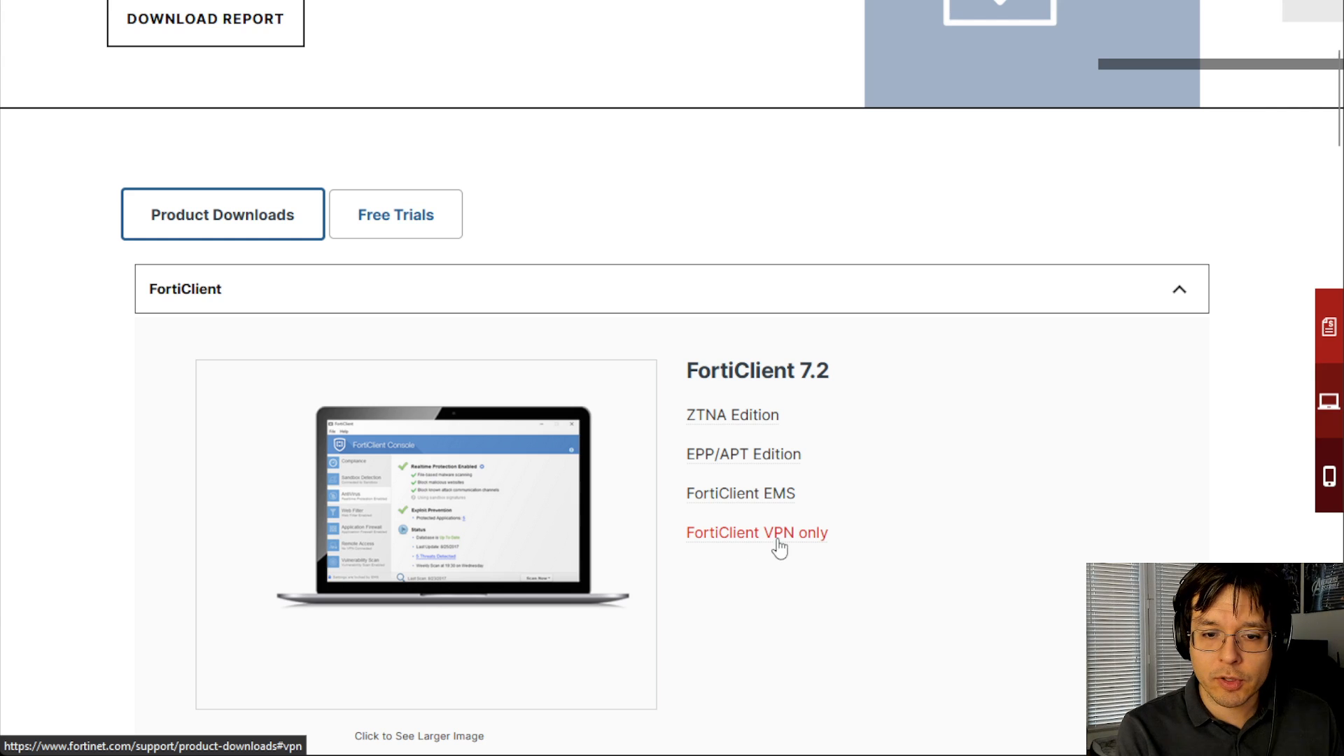
click(756, 531)
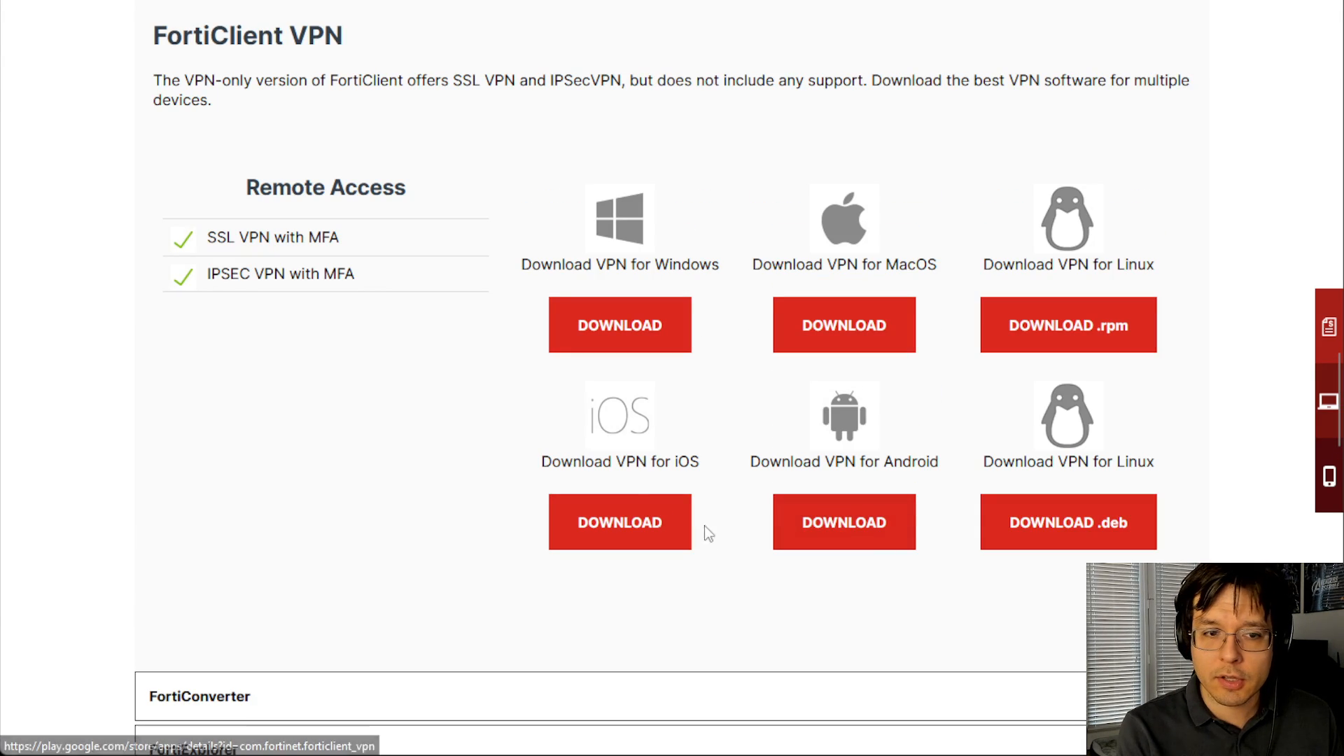
mouse_move(221, 141)
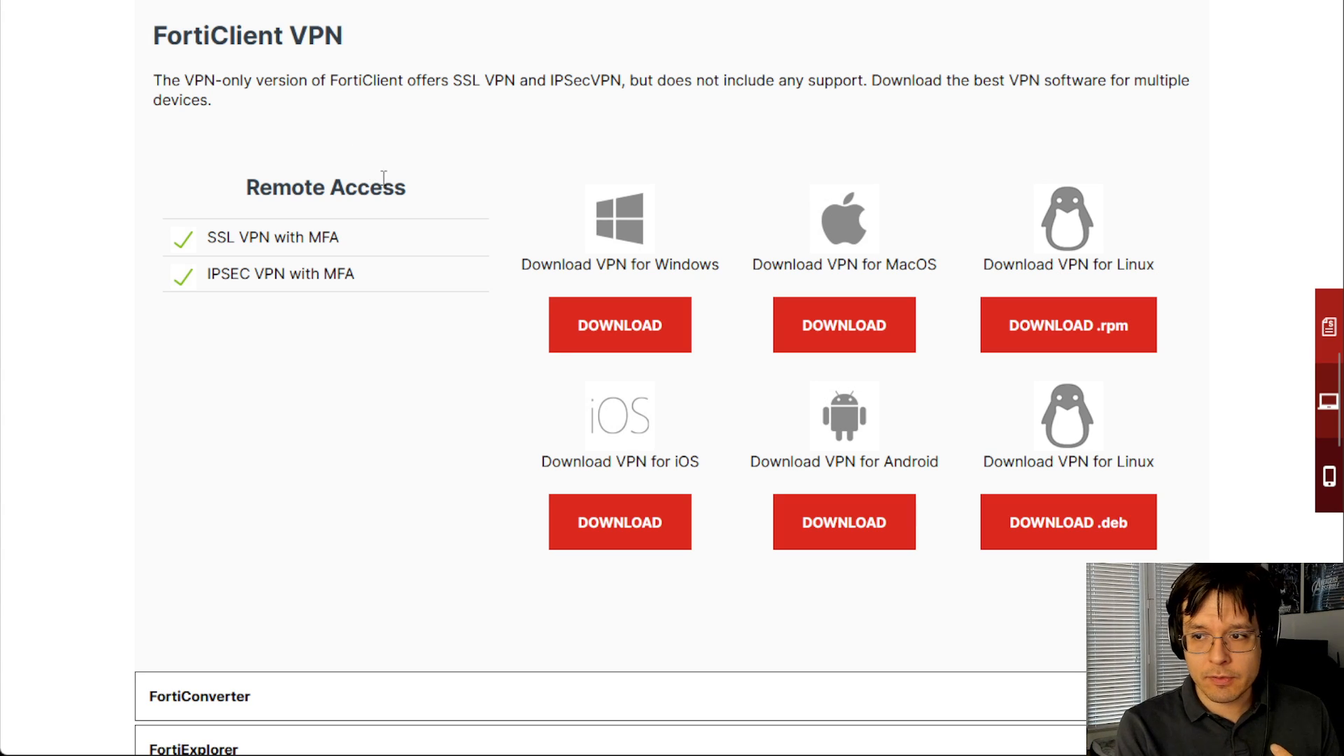
mouse_move(561, 500)
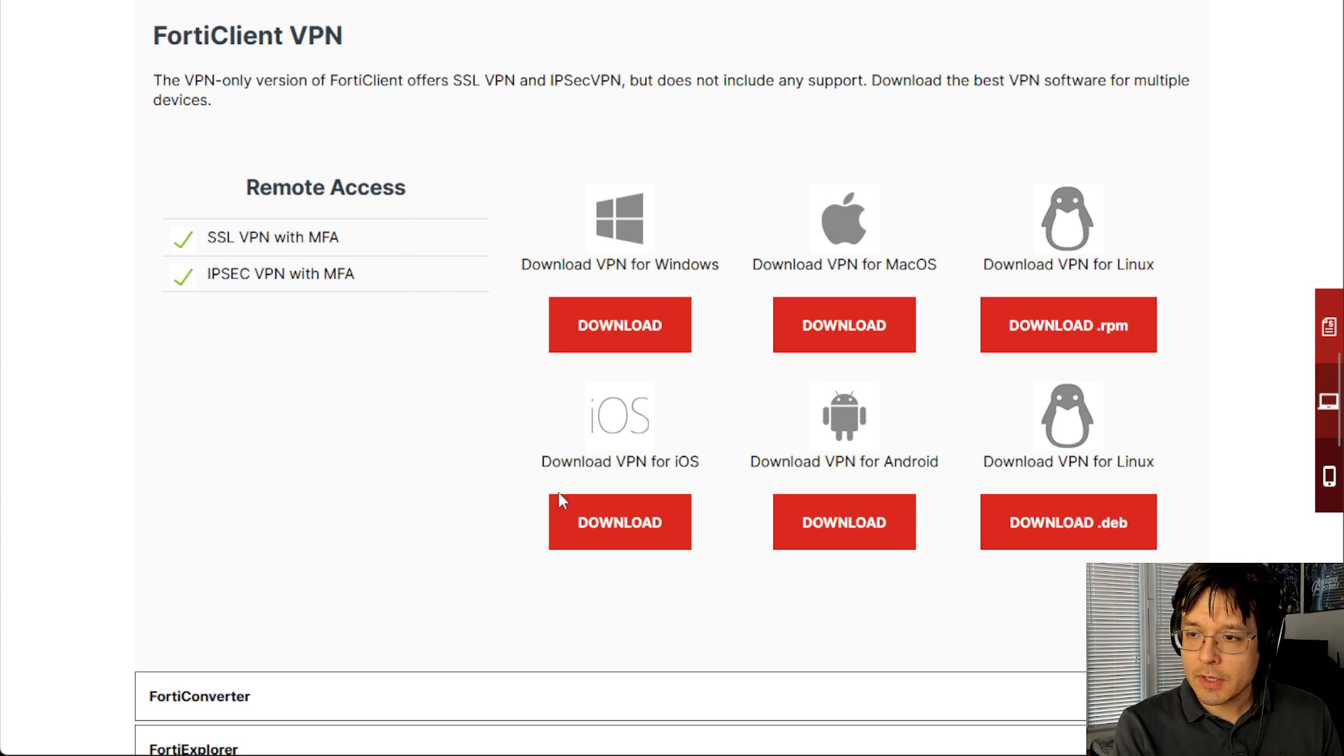
mouse_move(576, 485)
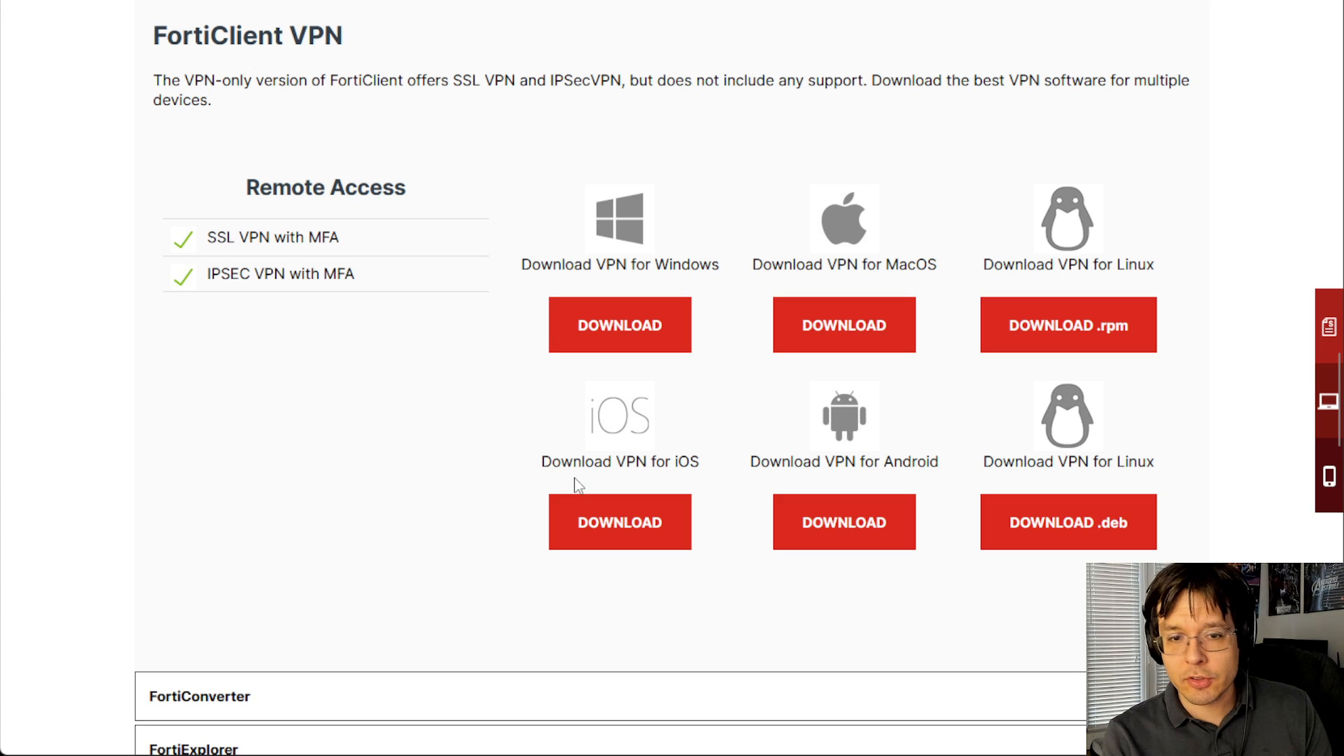
mouse_move(912, 262)
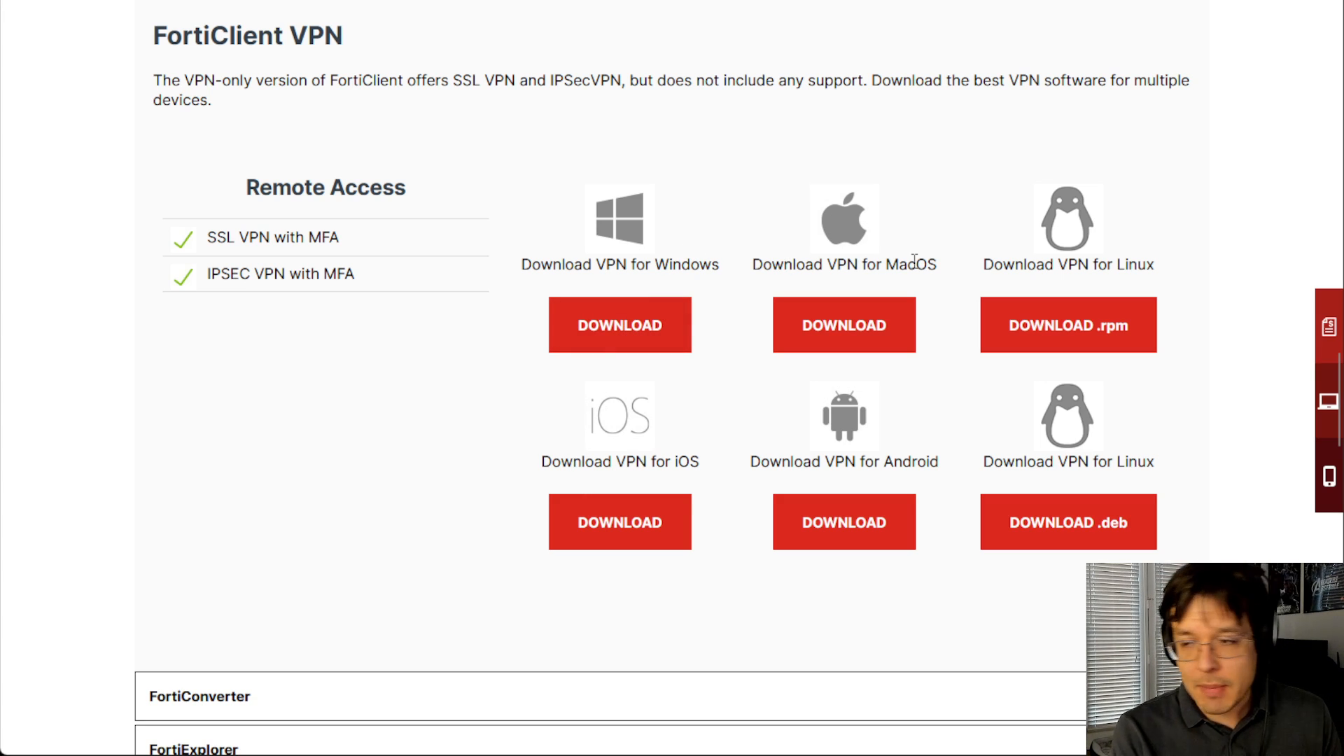
mouse_move(1209, 268)
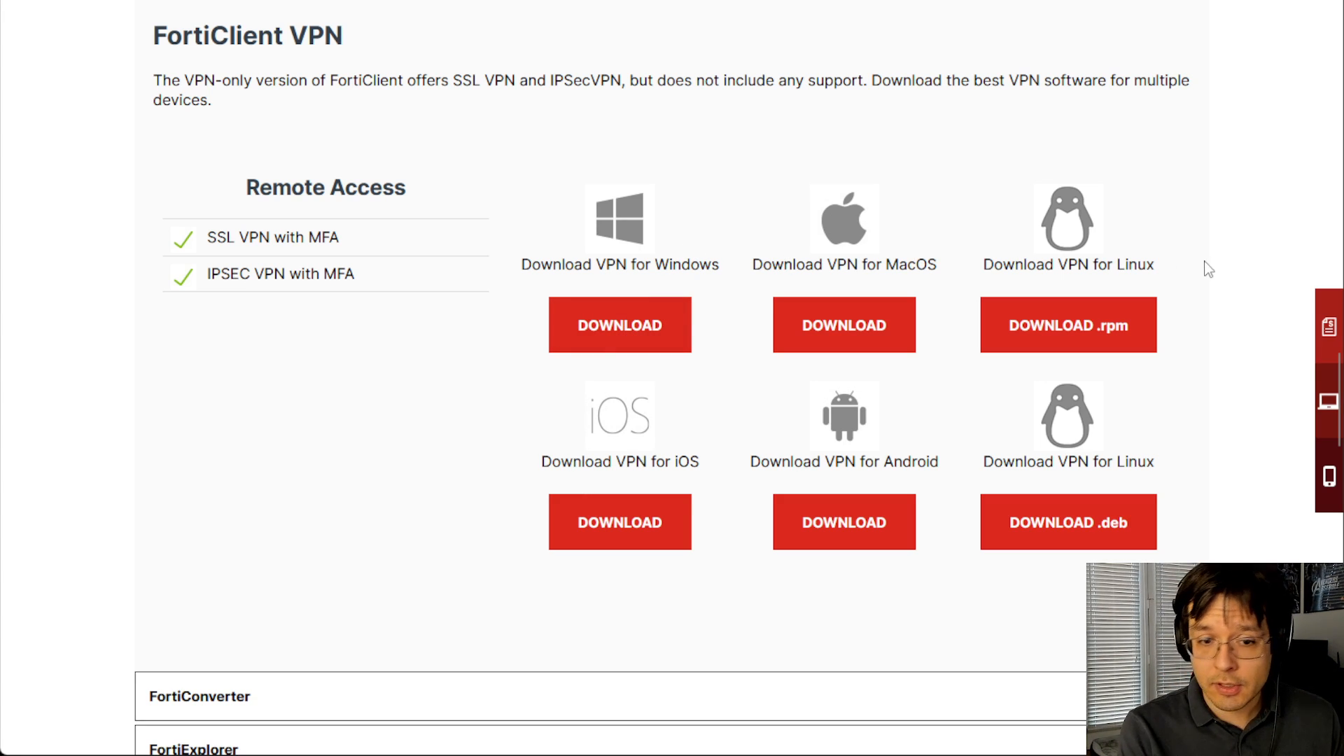
mouse_move(963, 343)
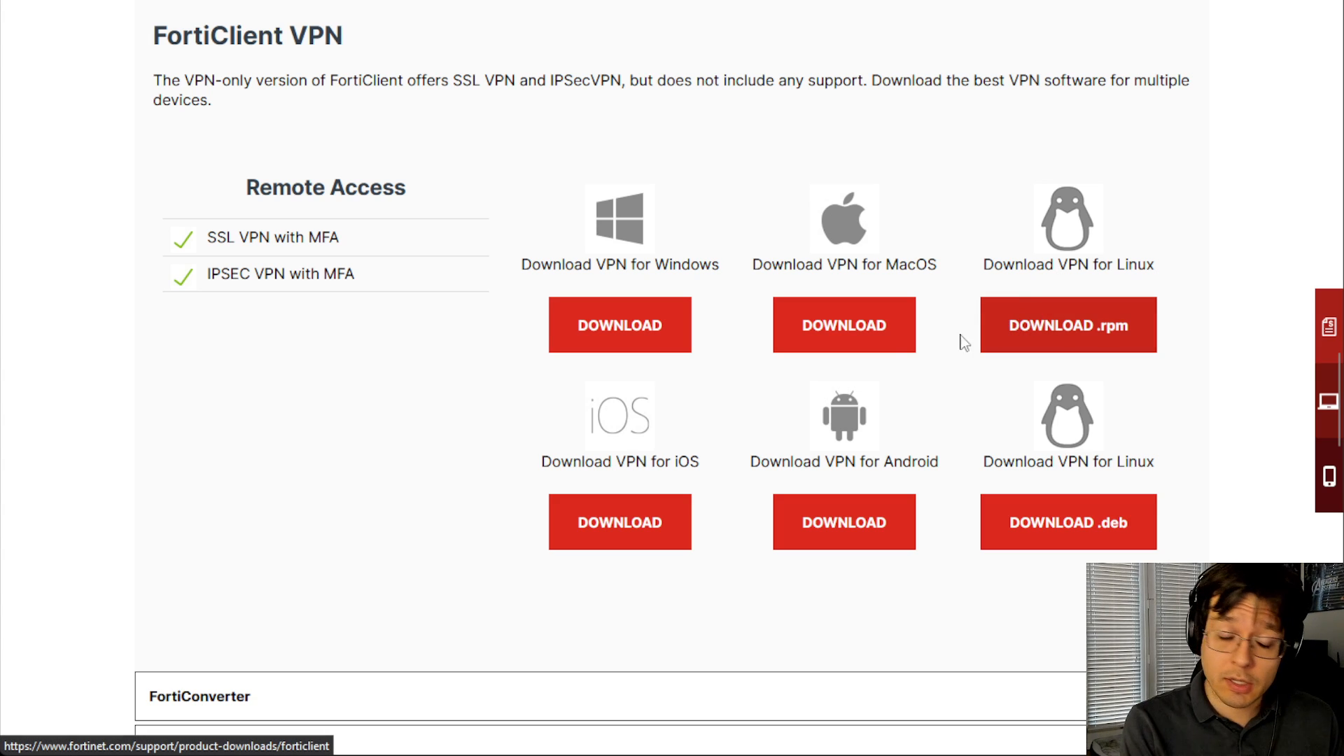
mouse_move(862, 371)
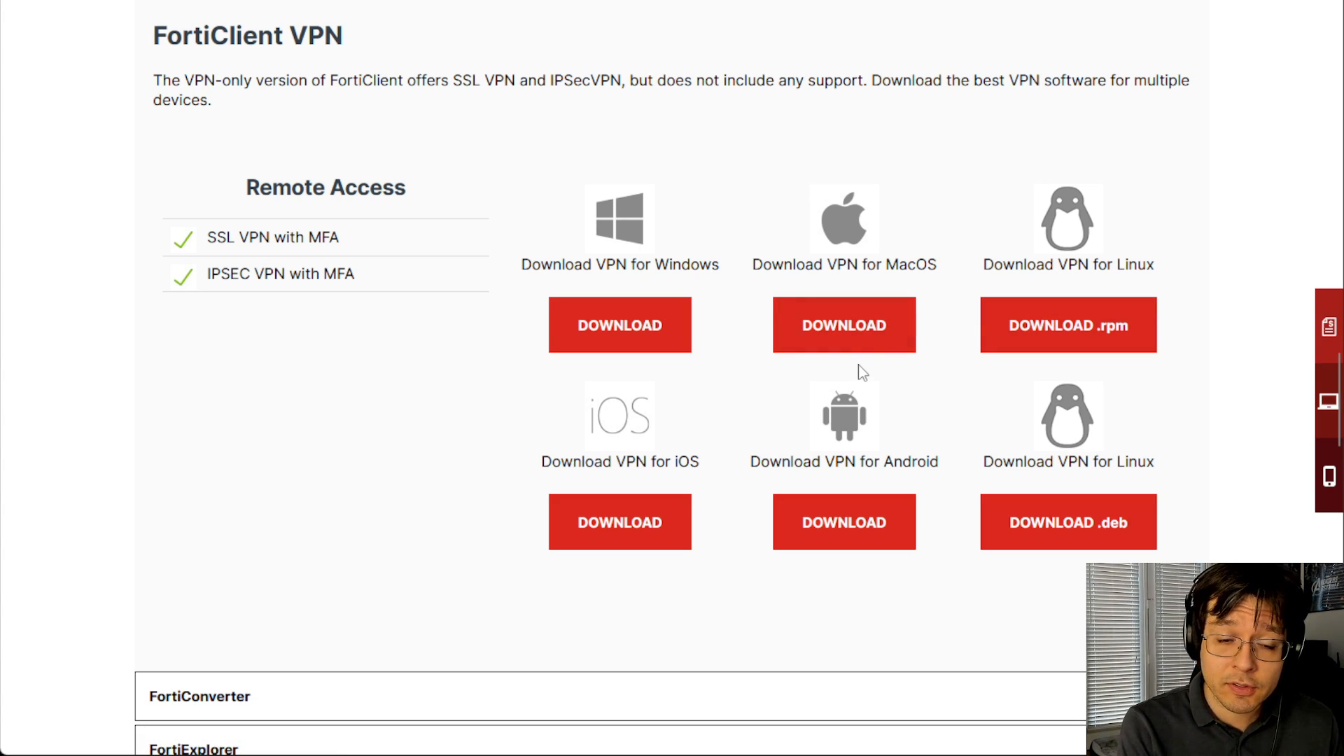
mouse_move(619, 522)
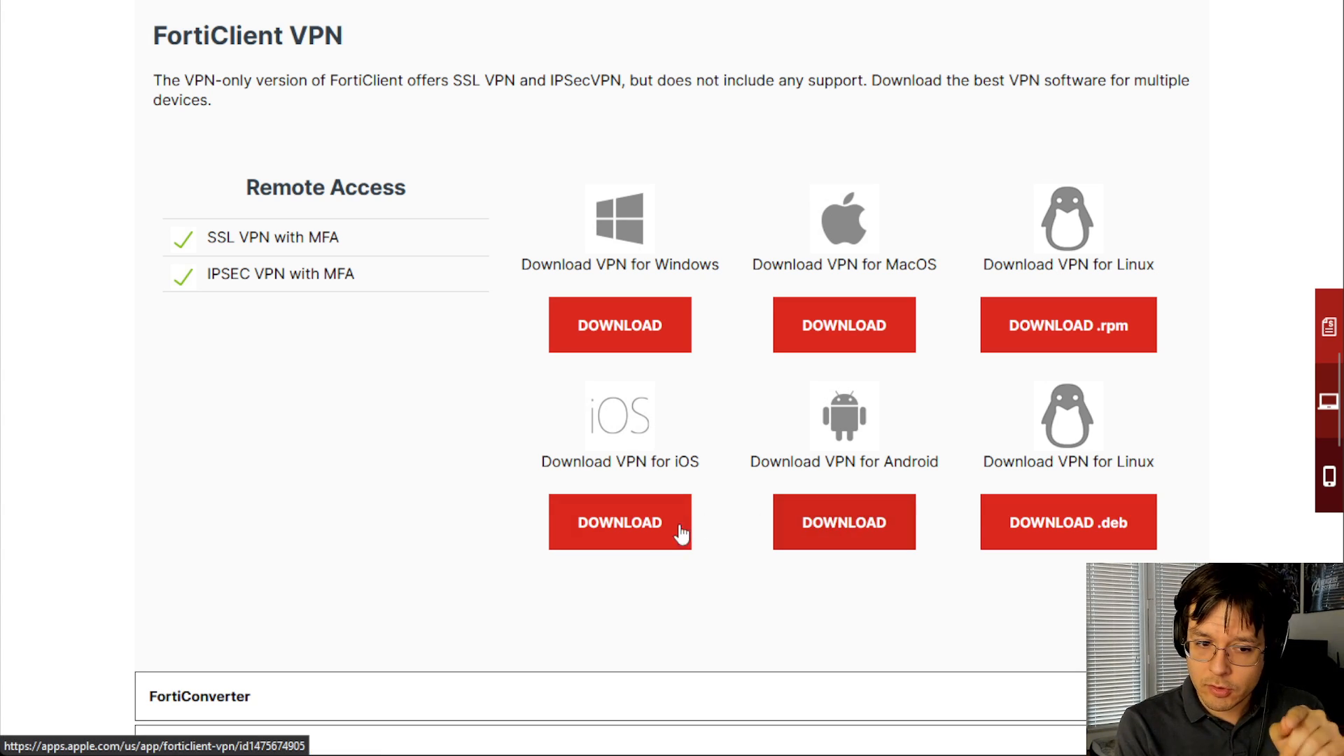
mouse_move(657, 540)
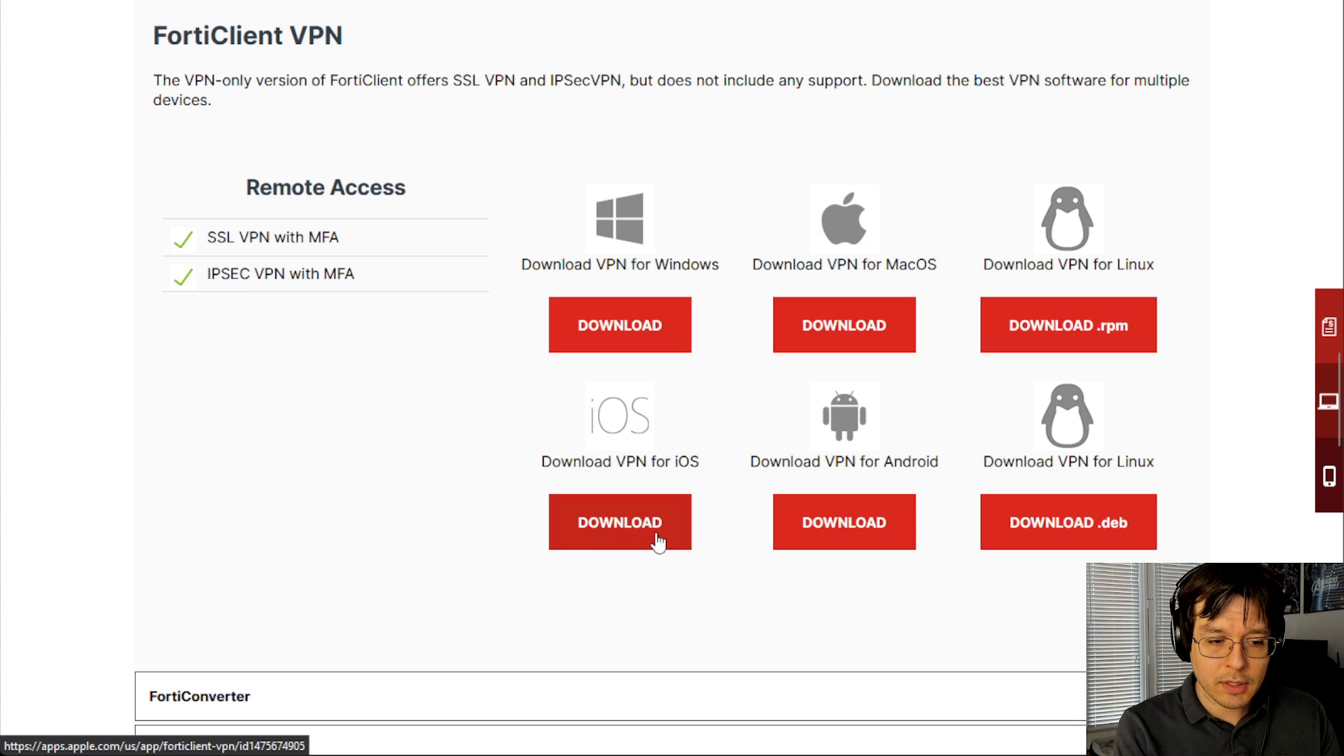
scroll(up, 3)
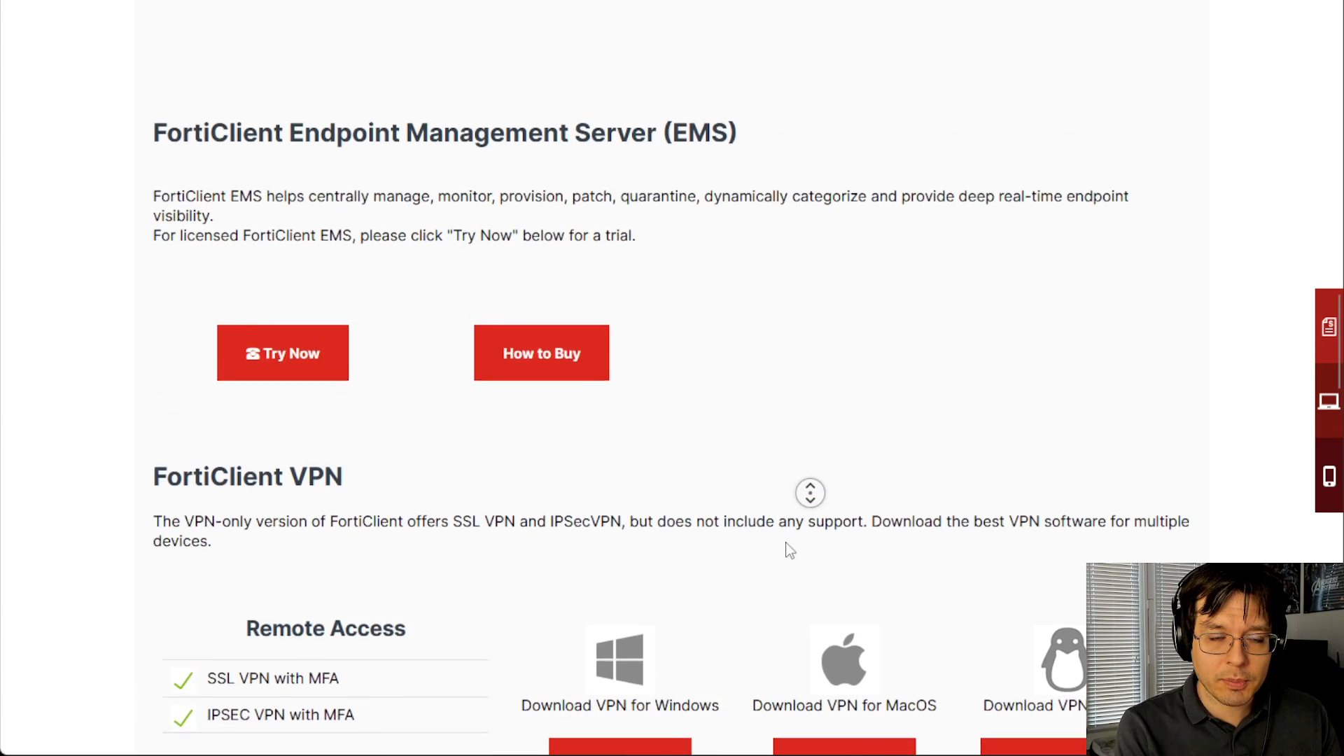
scroll(down, 3)
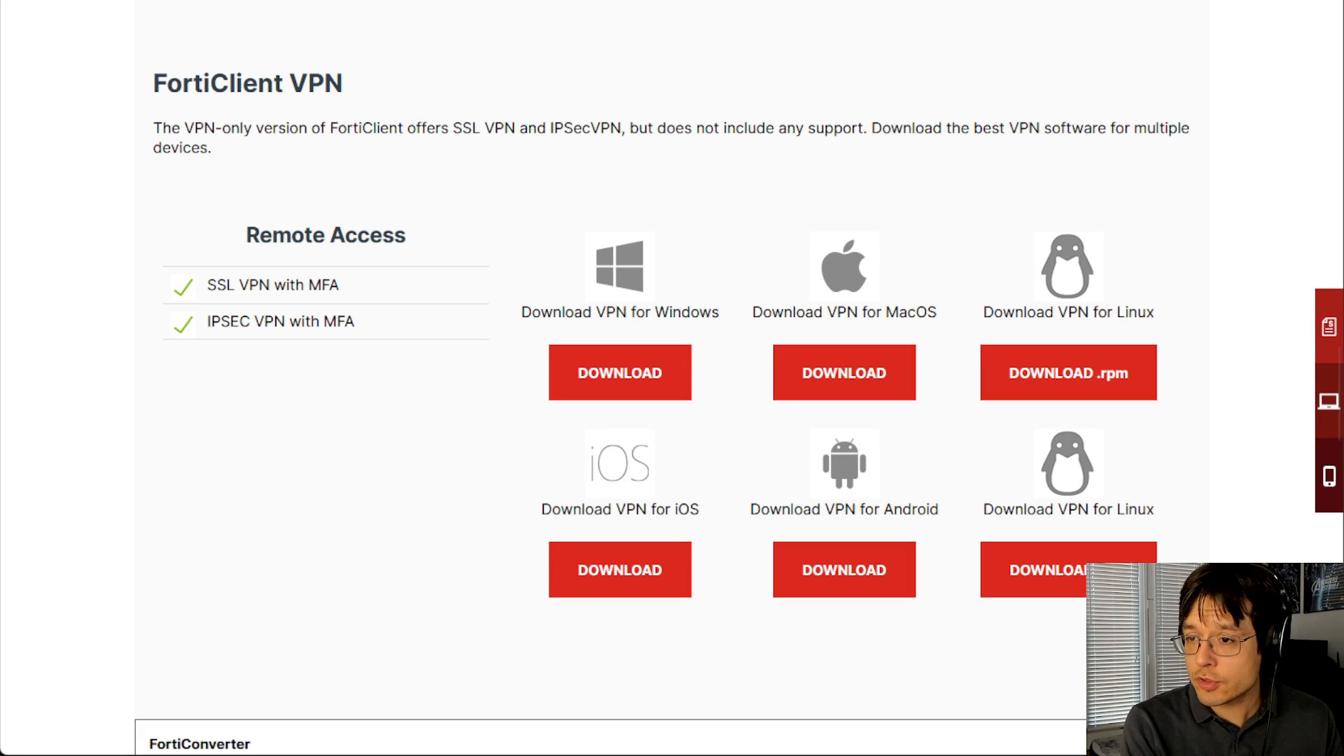
mouse_move(468, 445)
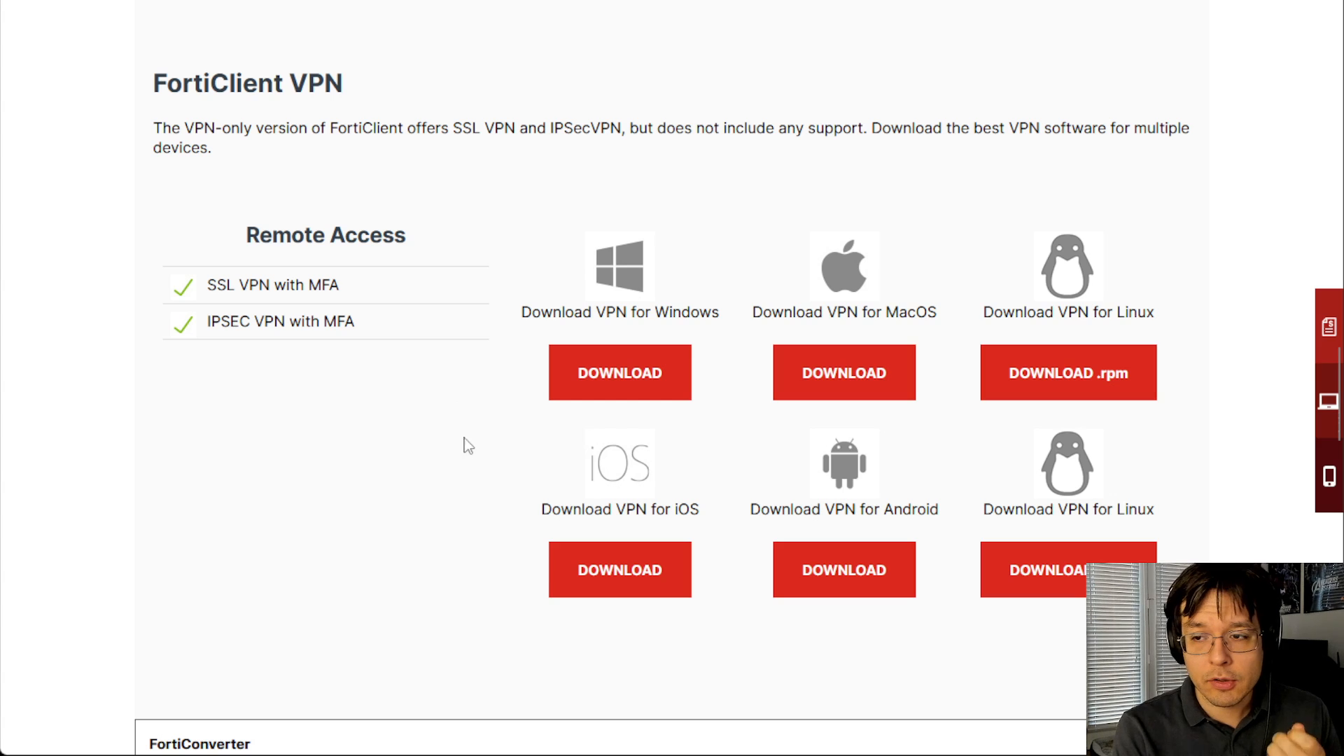
mouse_move(596, 207)
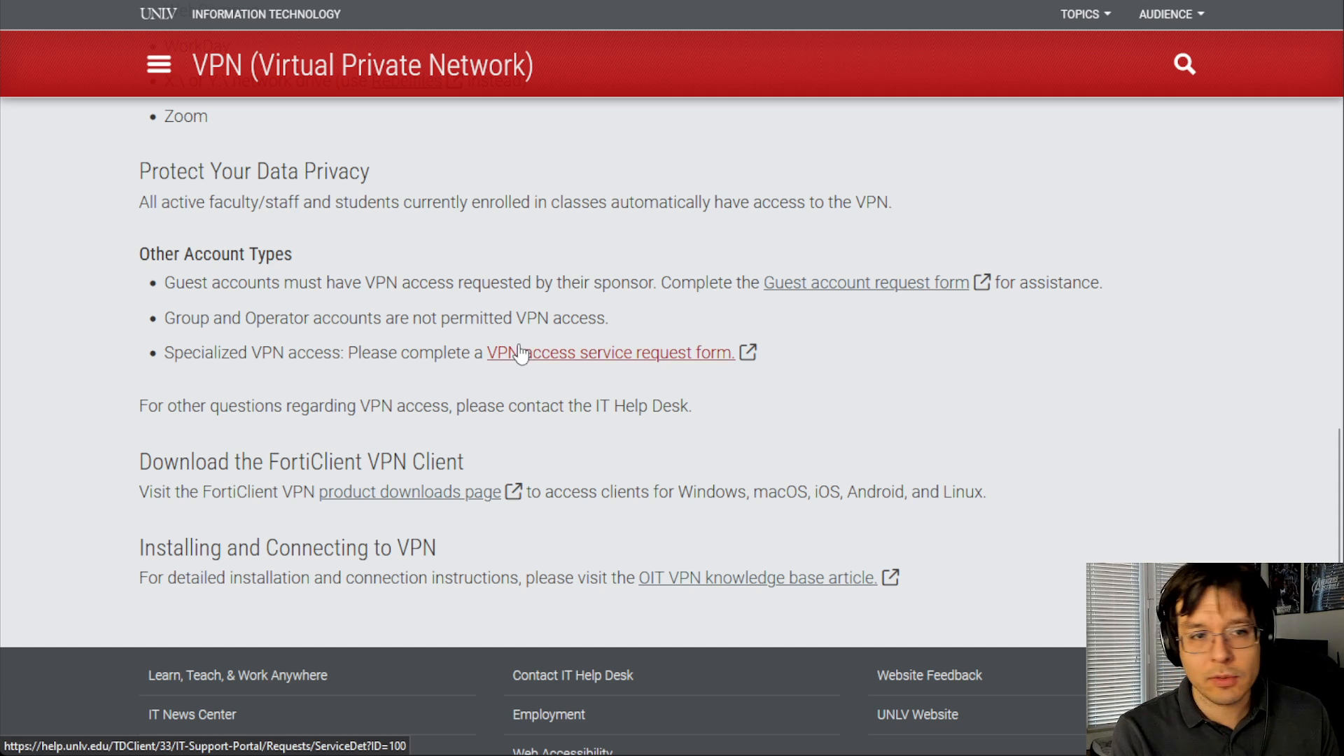
- Scroll the UNLV status page to the notice about VPN problems on iOS devices
scroll(down, 3)
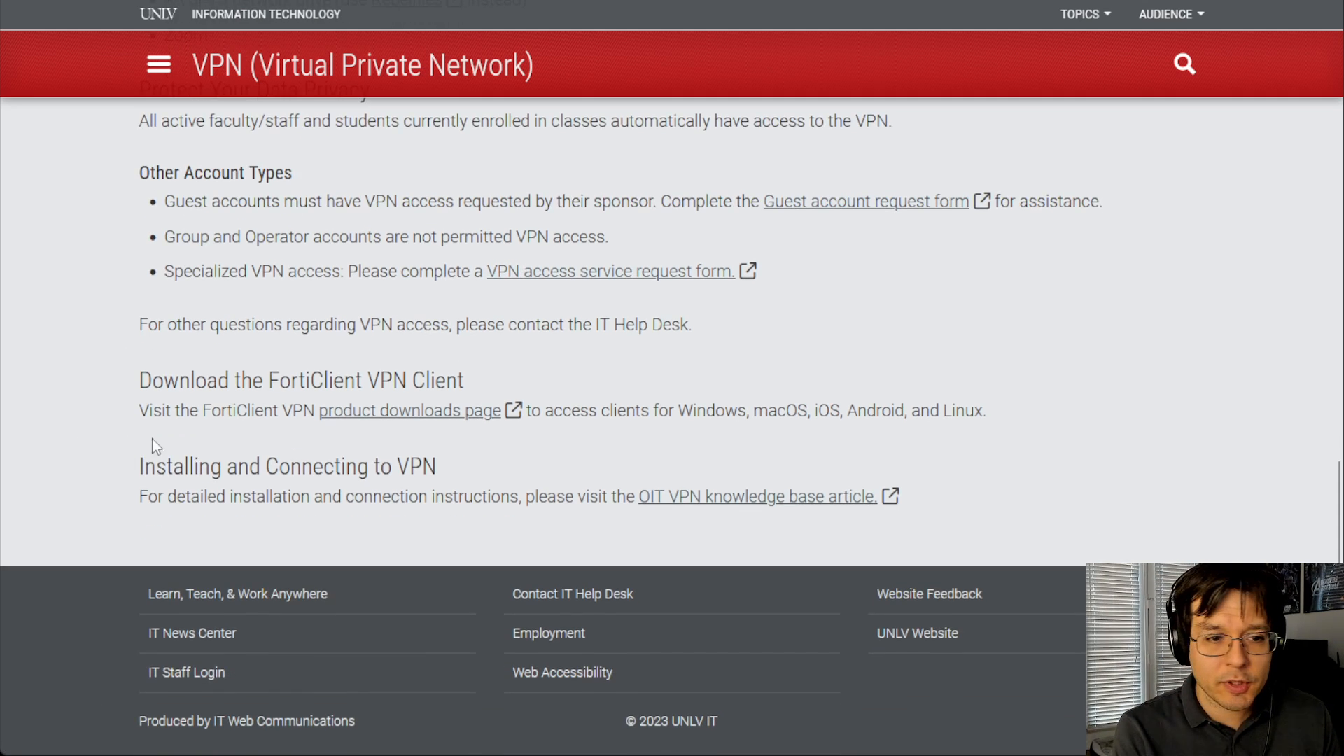
scroll(up, 3)
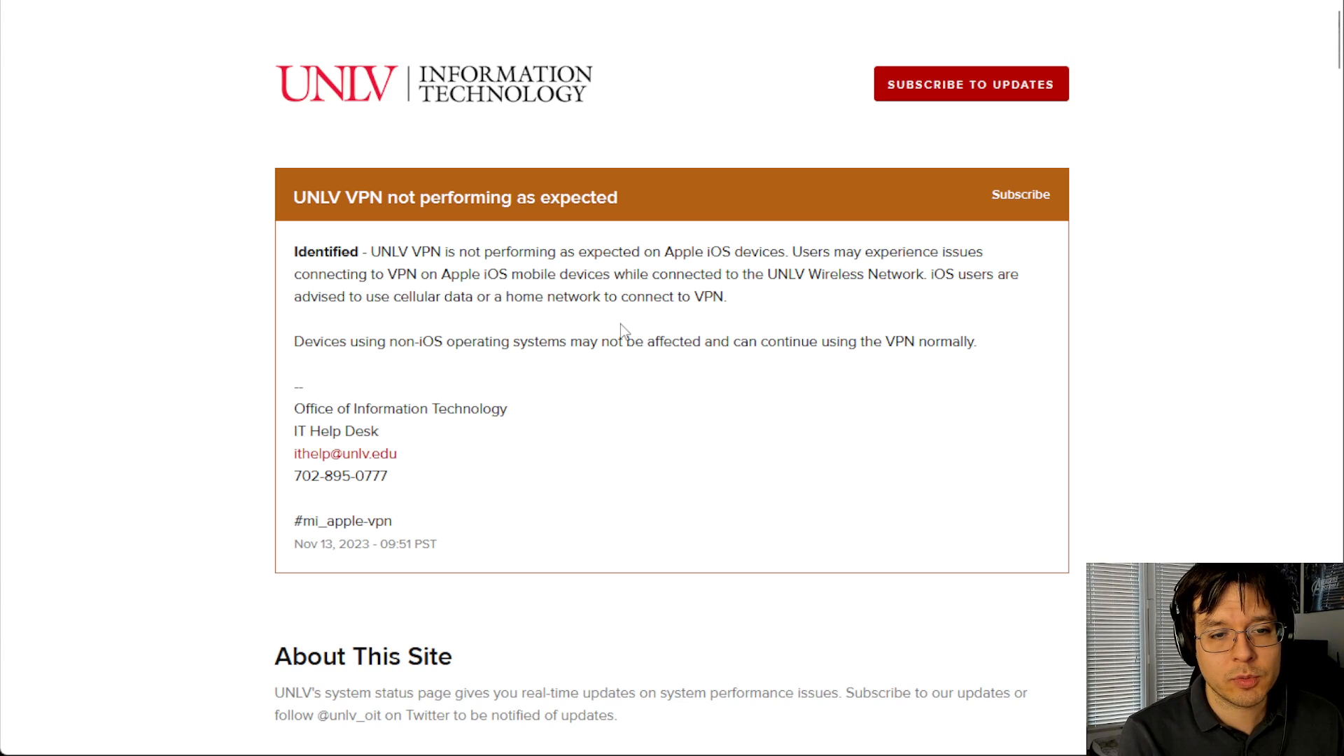
mouse_move(624, 255)
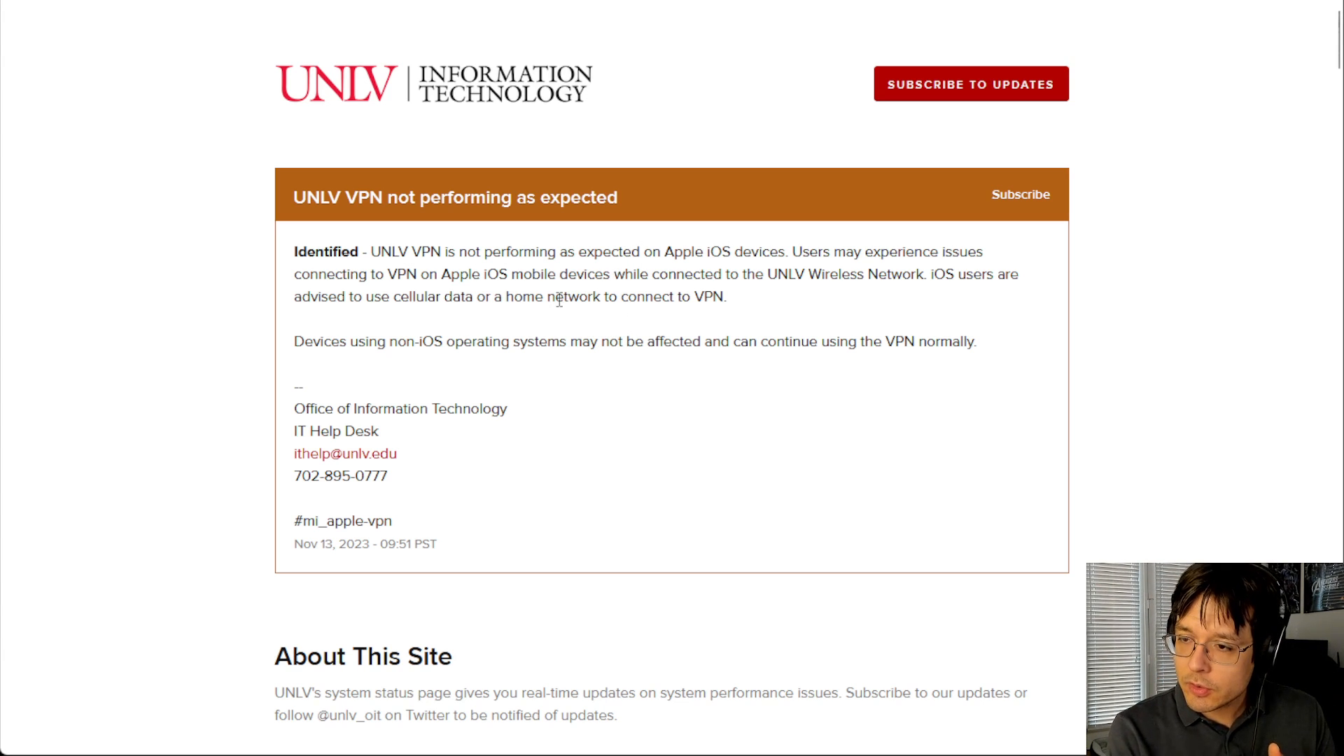
mouse_move(625, 374)
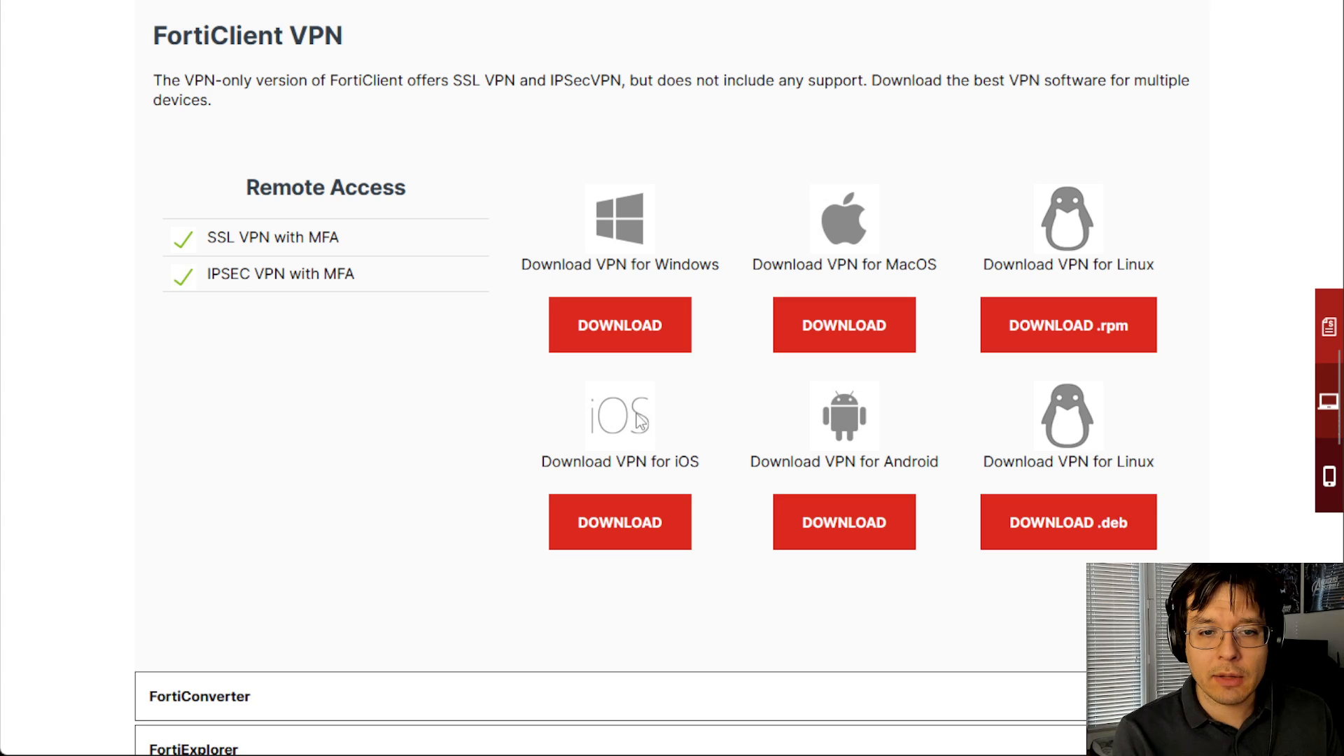
mouse_move(619, 324)
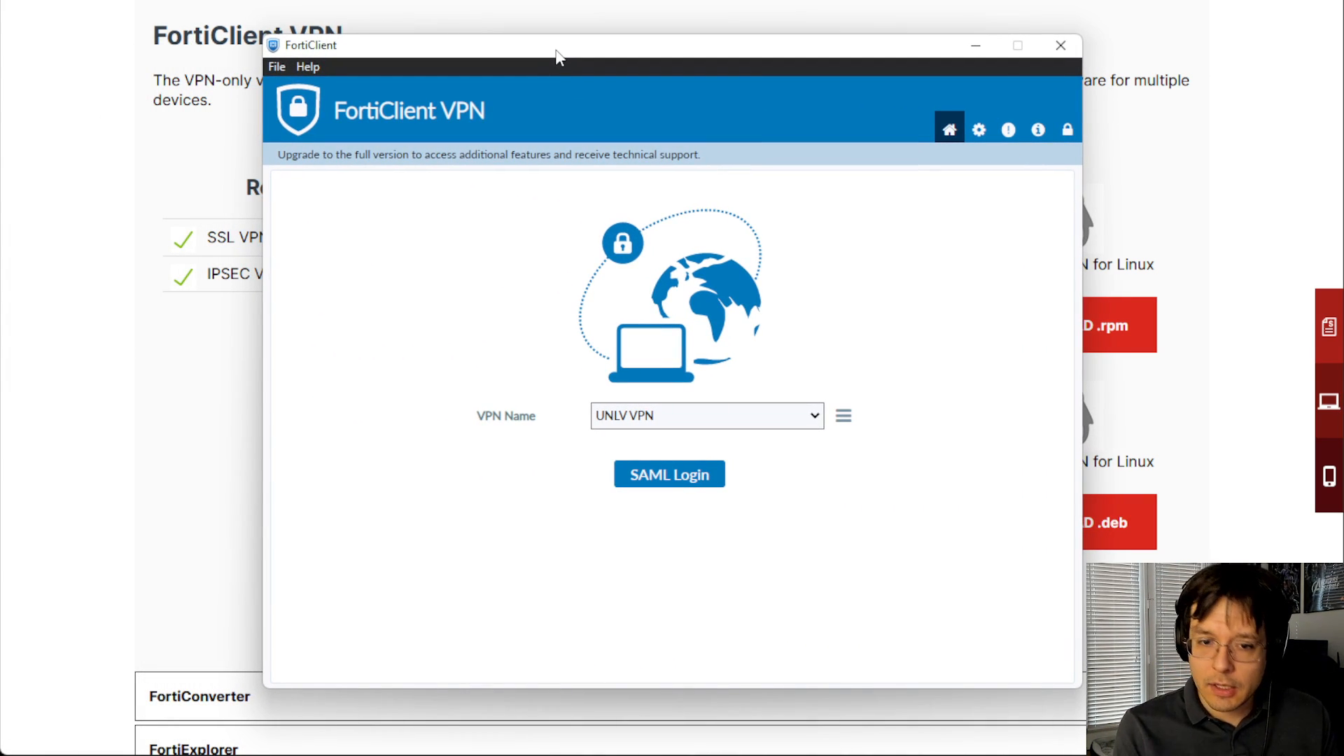
mouse_move(784, 414)
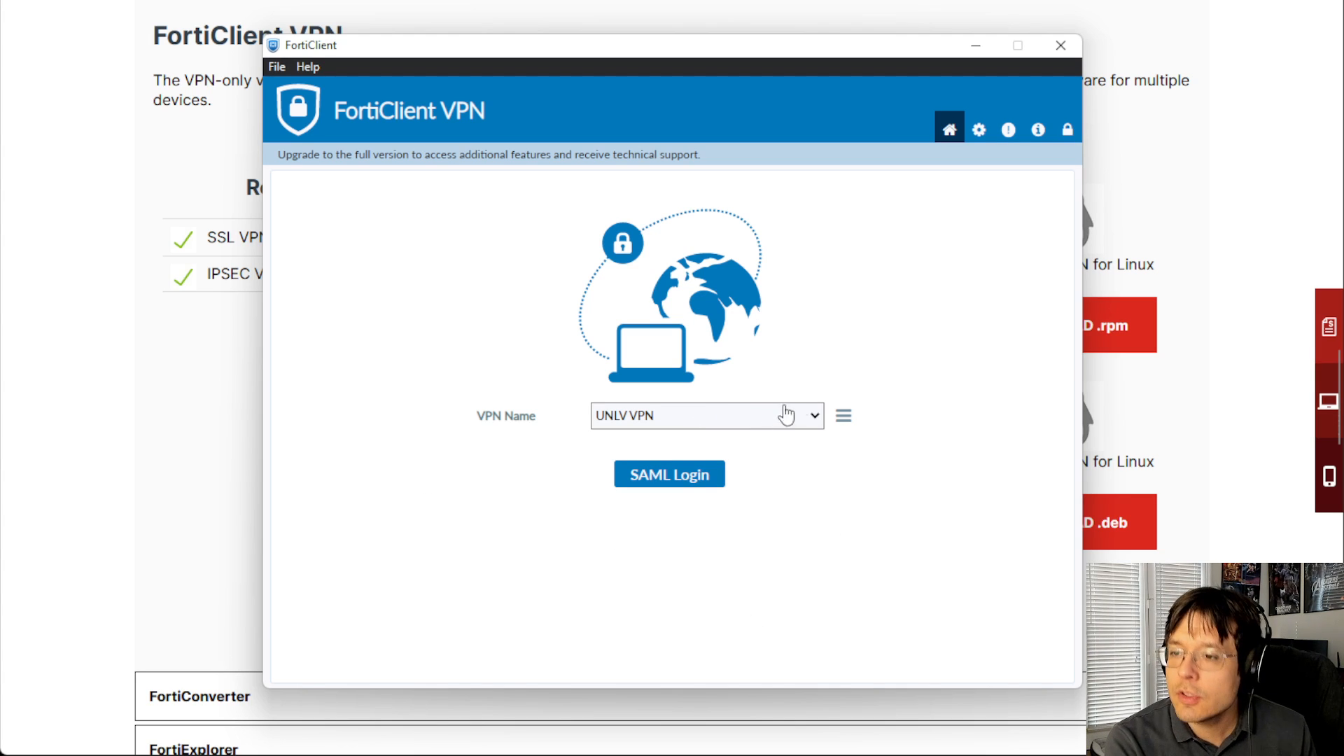
- Choose 'Edit the selected connection' for UNLV VPN from the menu beside VPN Name
click(843, 416)
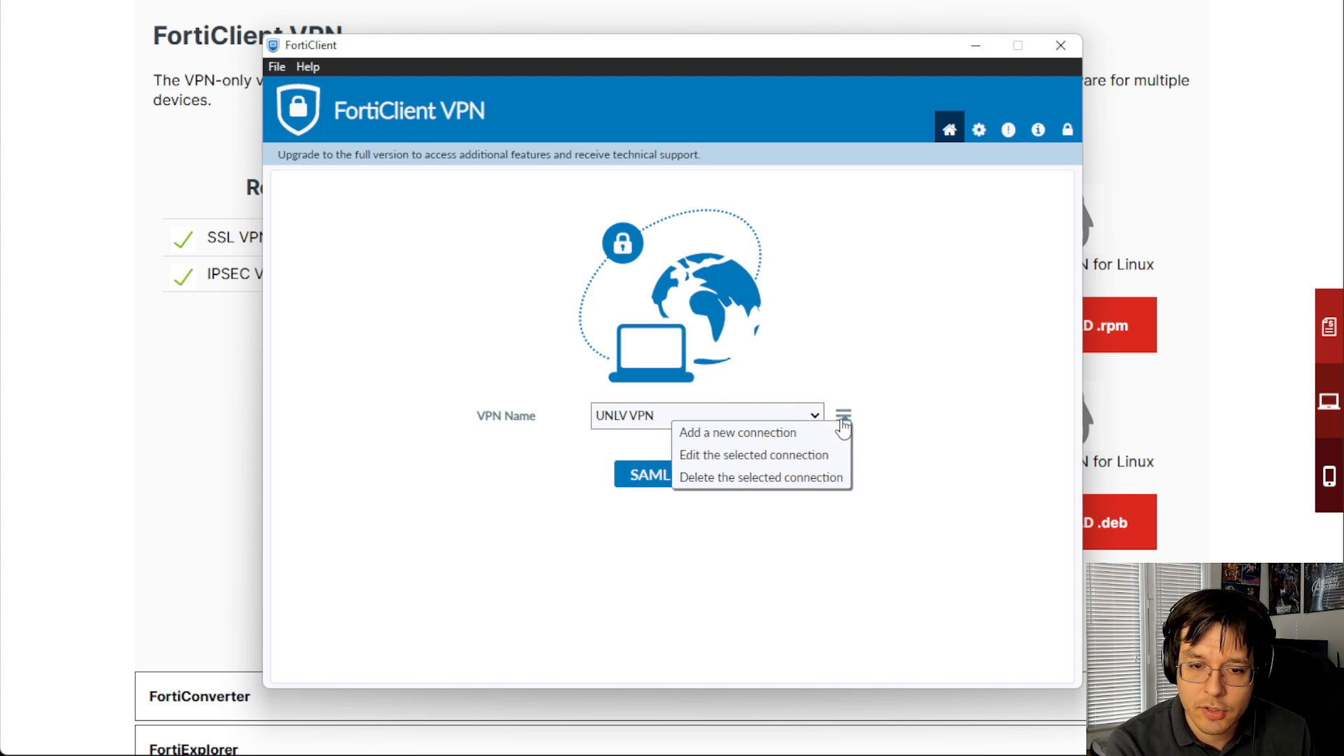
mouse_move(735, 432)
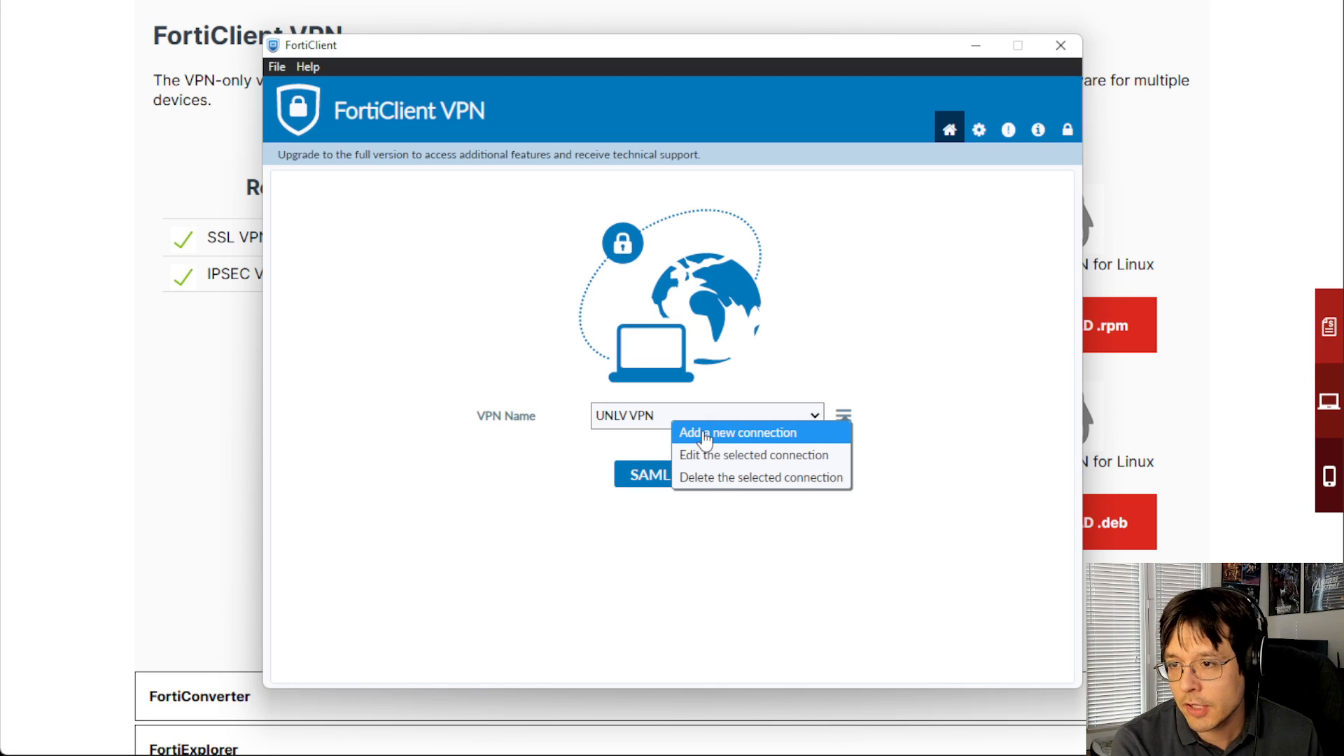
mouse_move(753, 455)
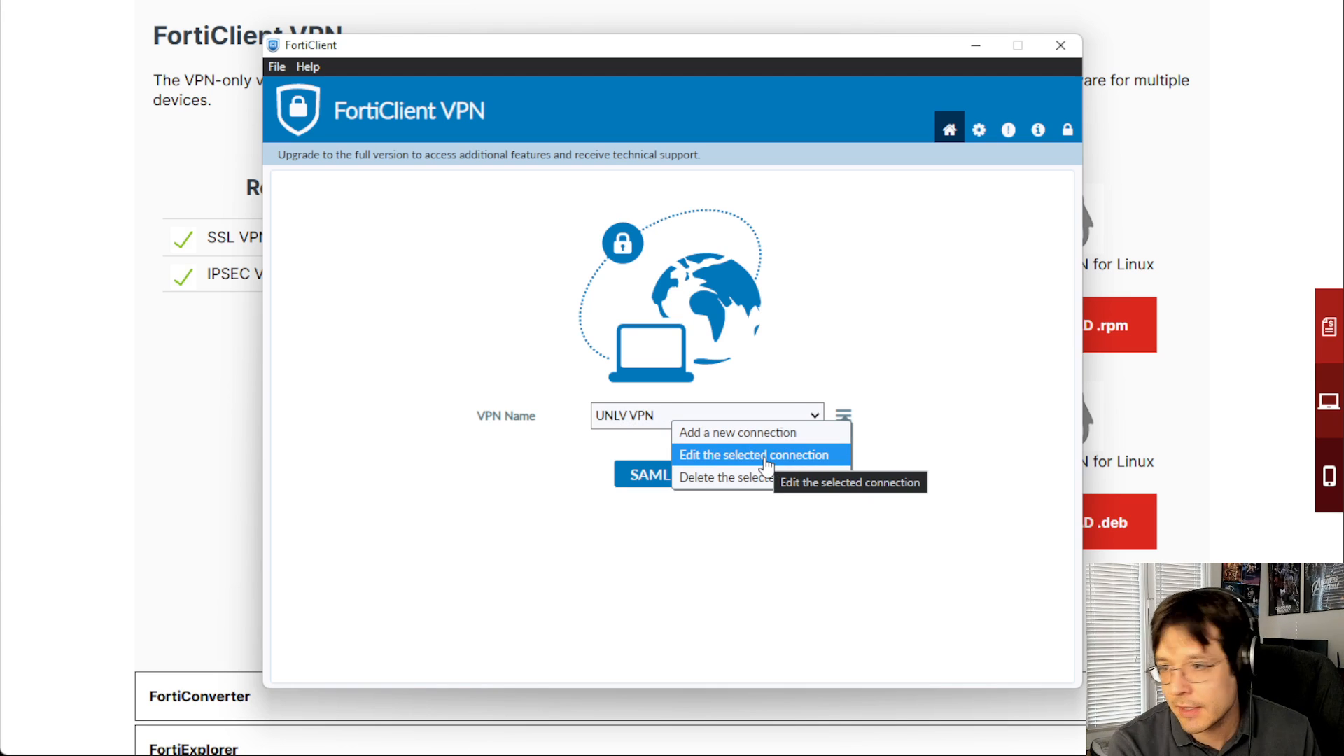
click(753, 454)
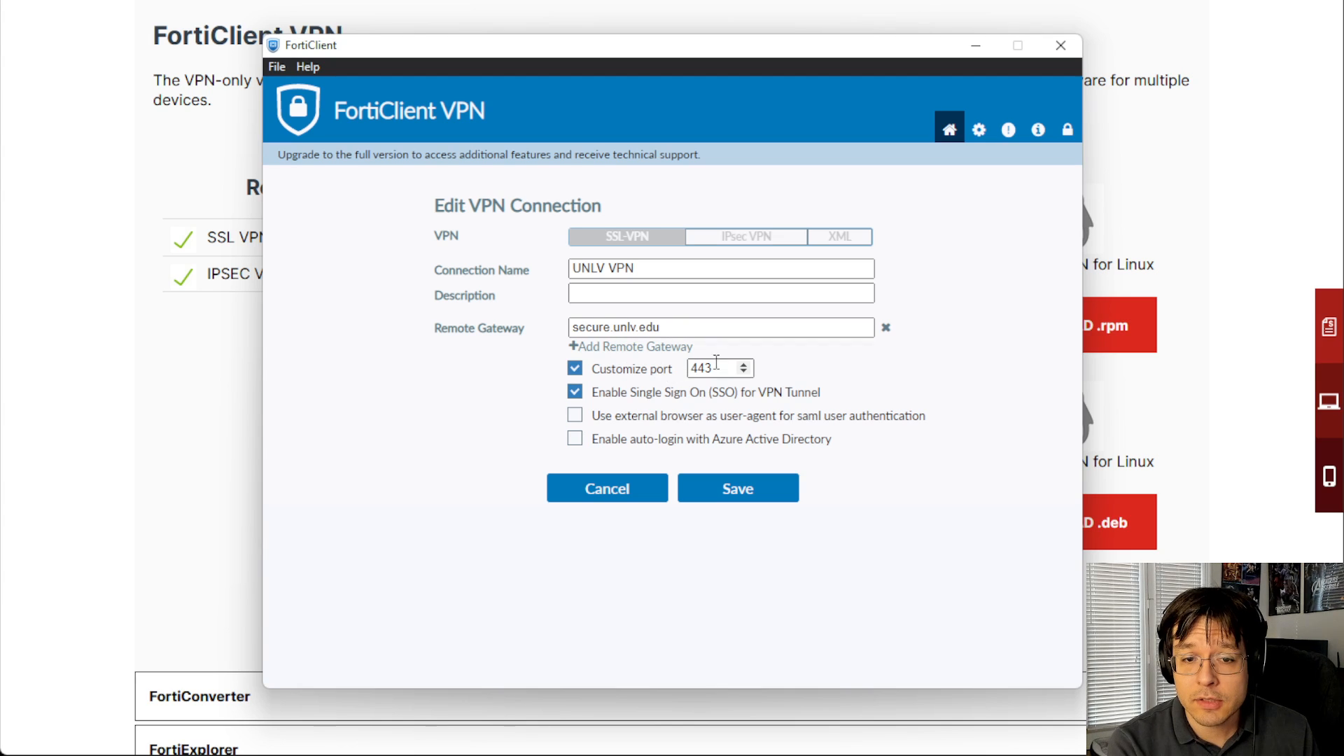
- Check Customize port 443 and Enable SSO for secure.unlv.edu, then save the connection
click(576, 392)
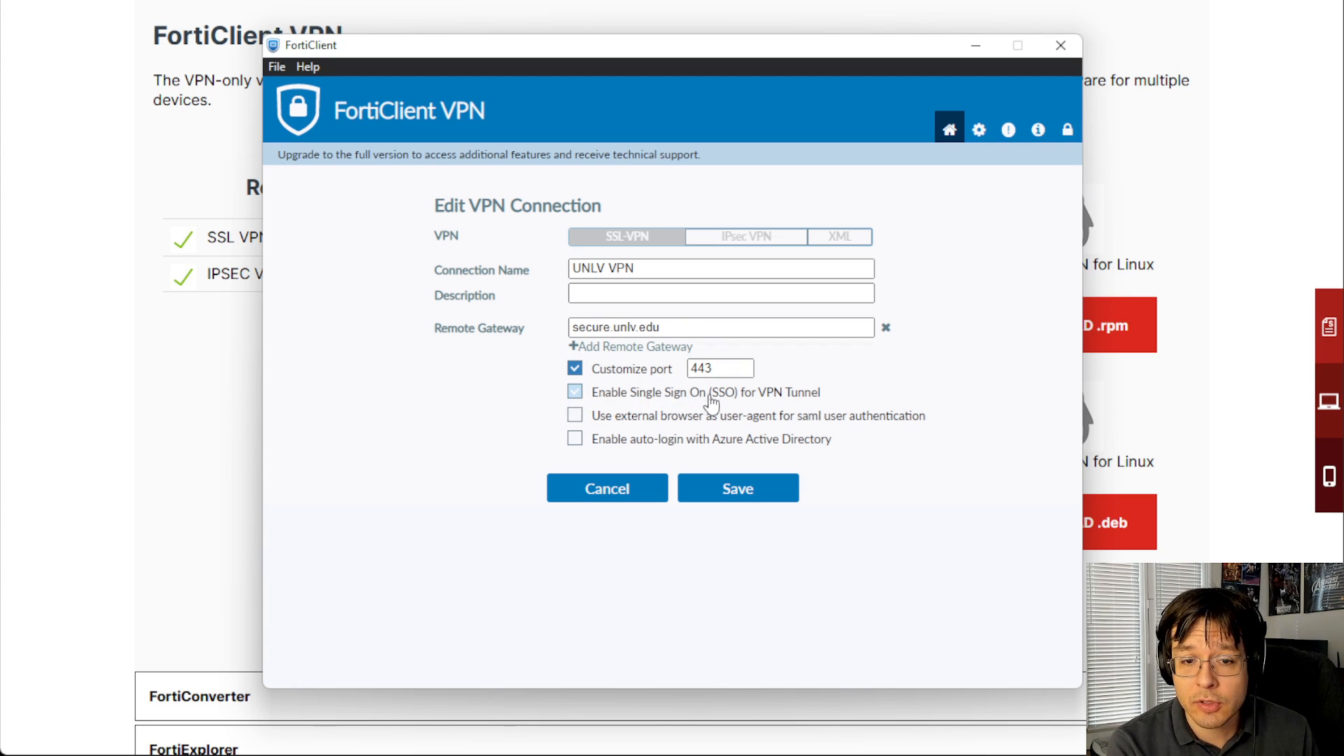
click(574, 392)
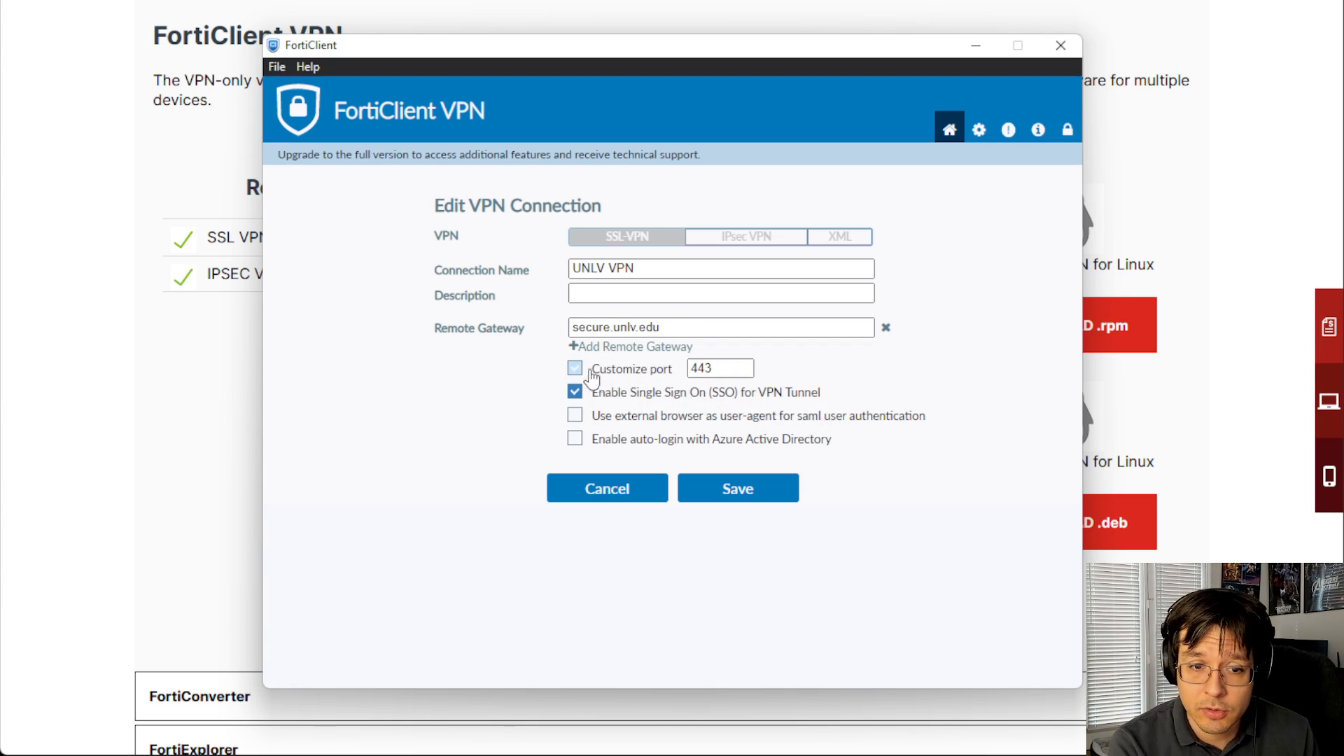
click(574, 369)
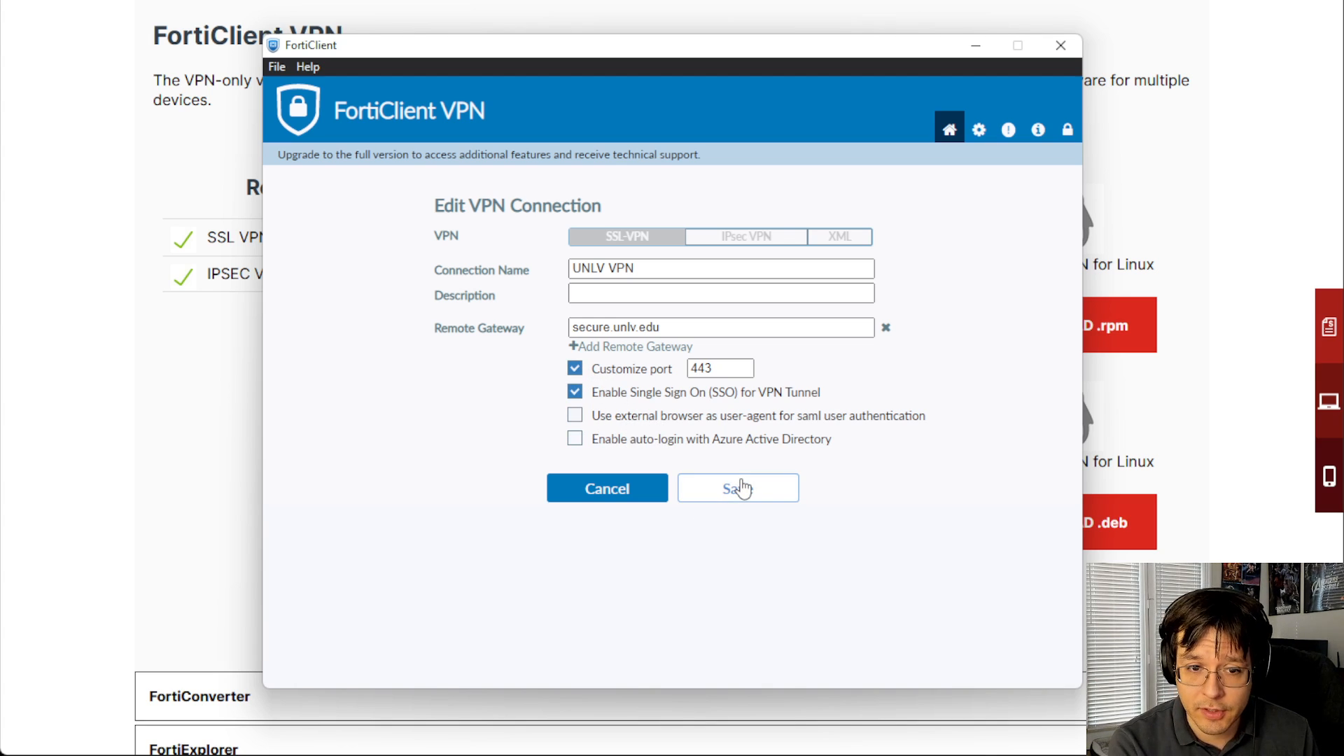
click(737, 488)
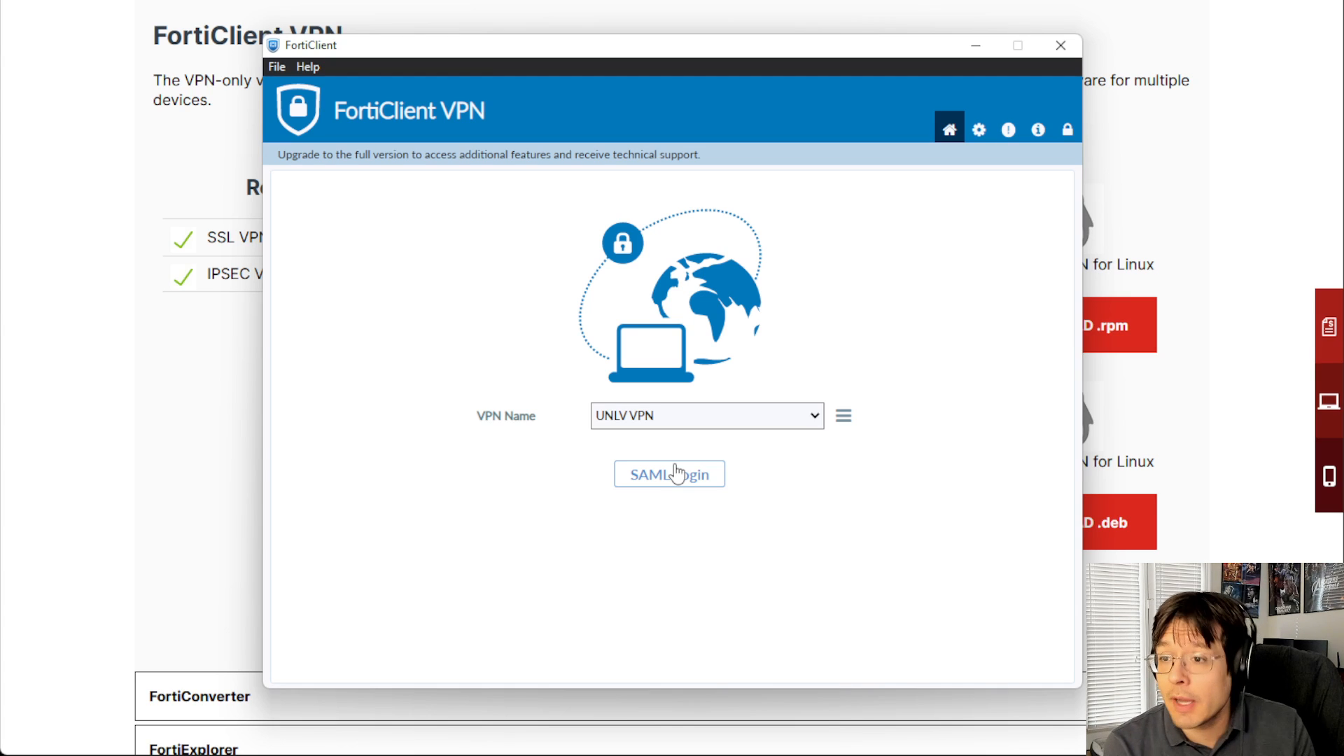
mouse_move(379, 408)
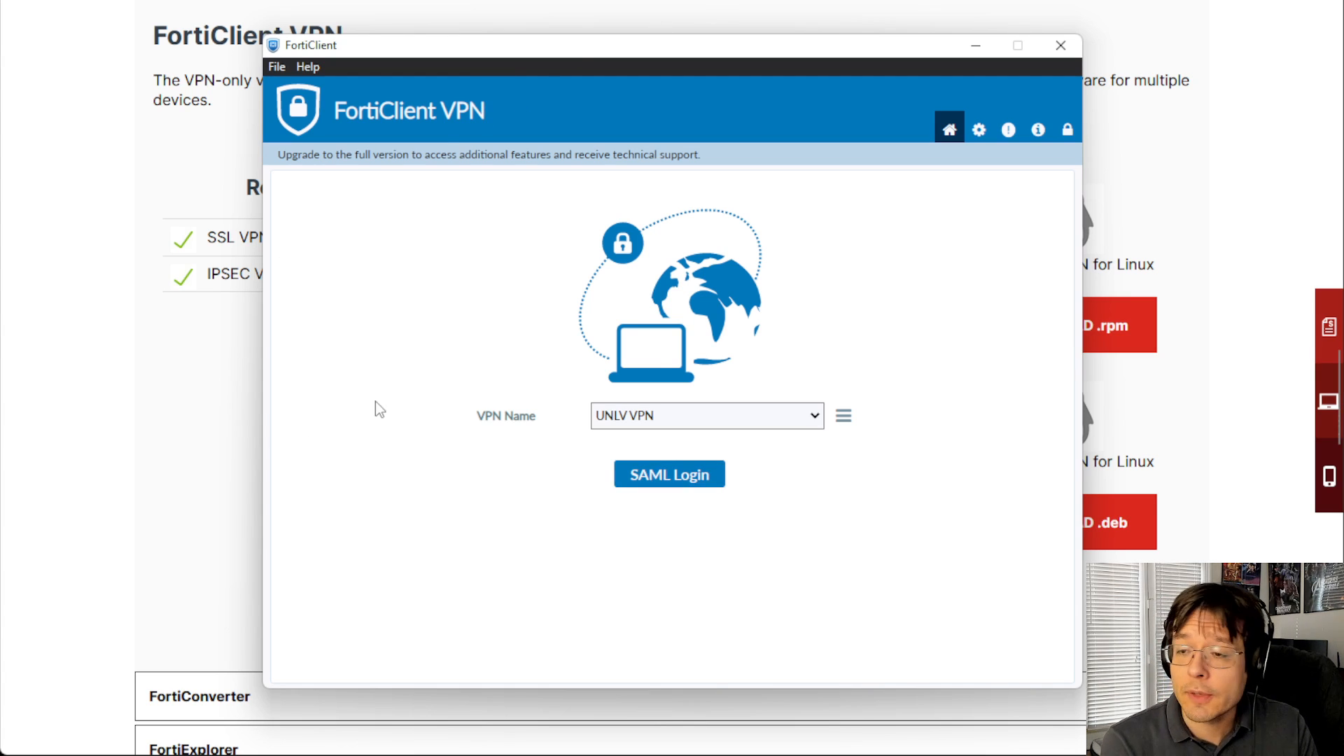
mouse_move(494, 390)
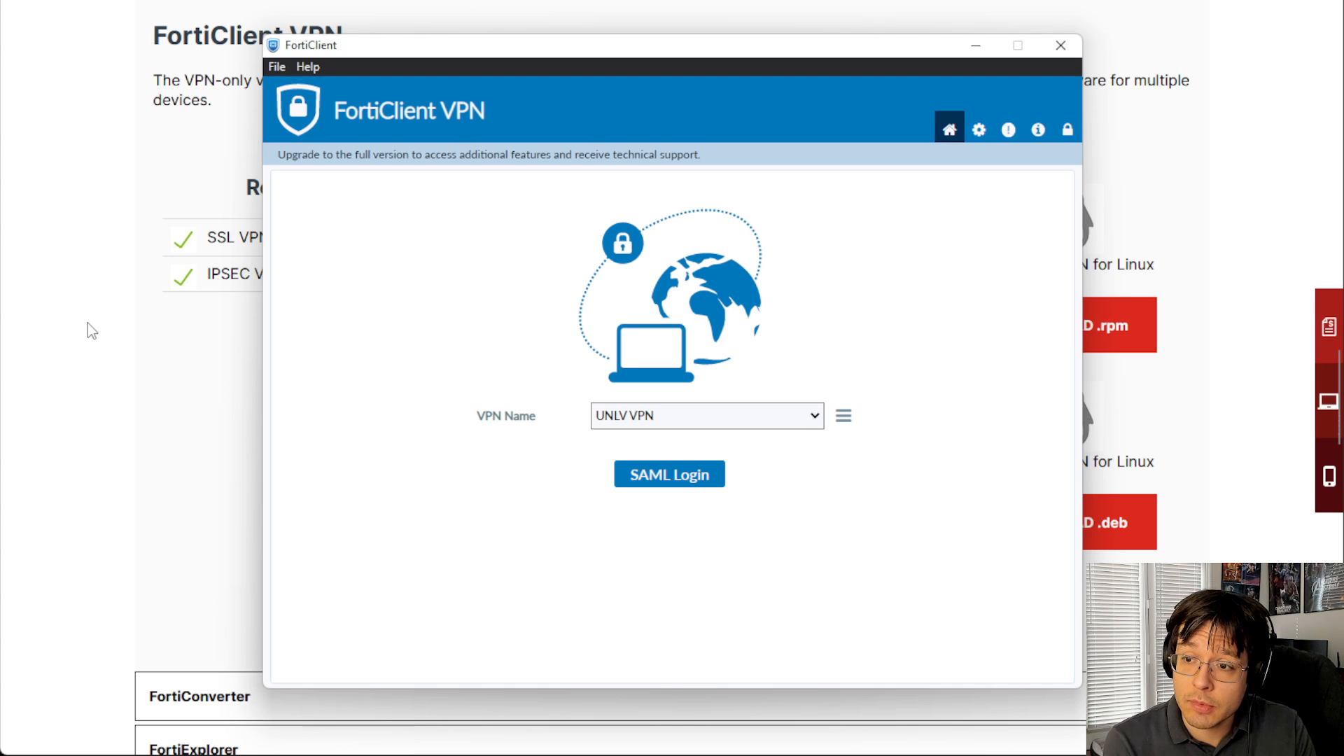
mouse_move(455, 439)
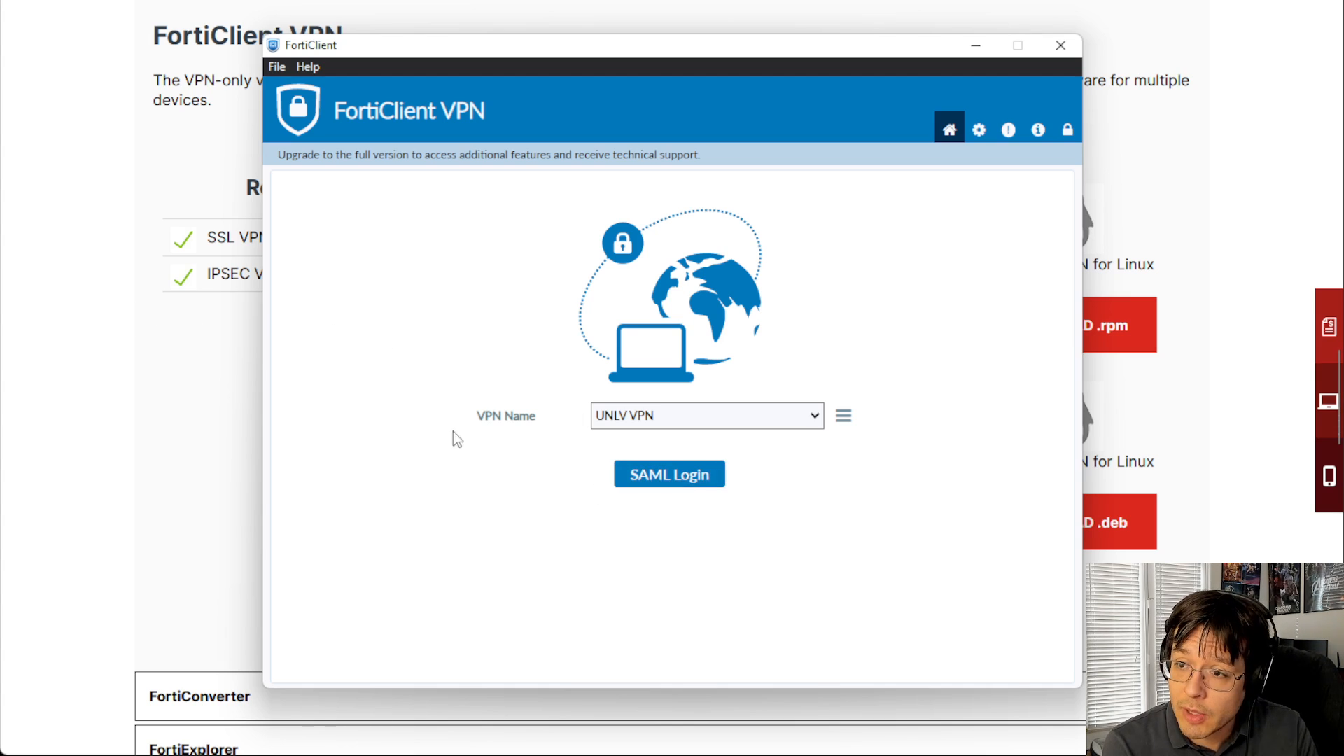
mouse_move(17, 241)
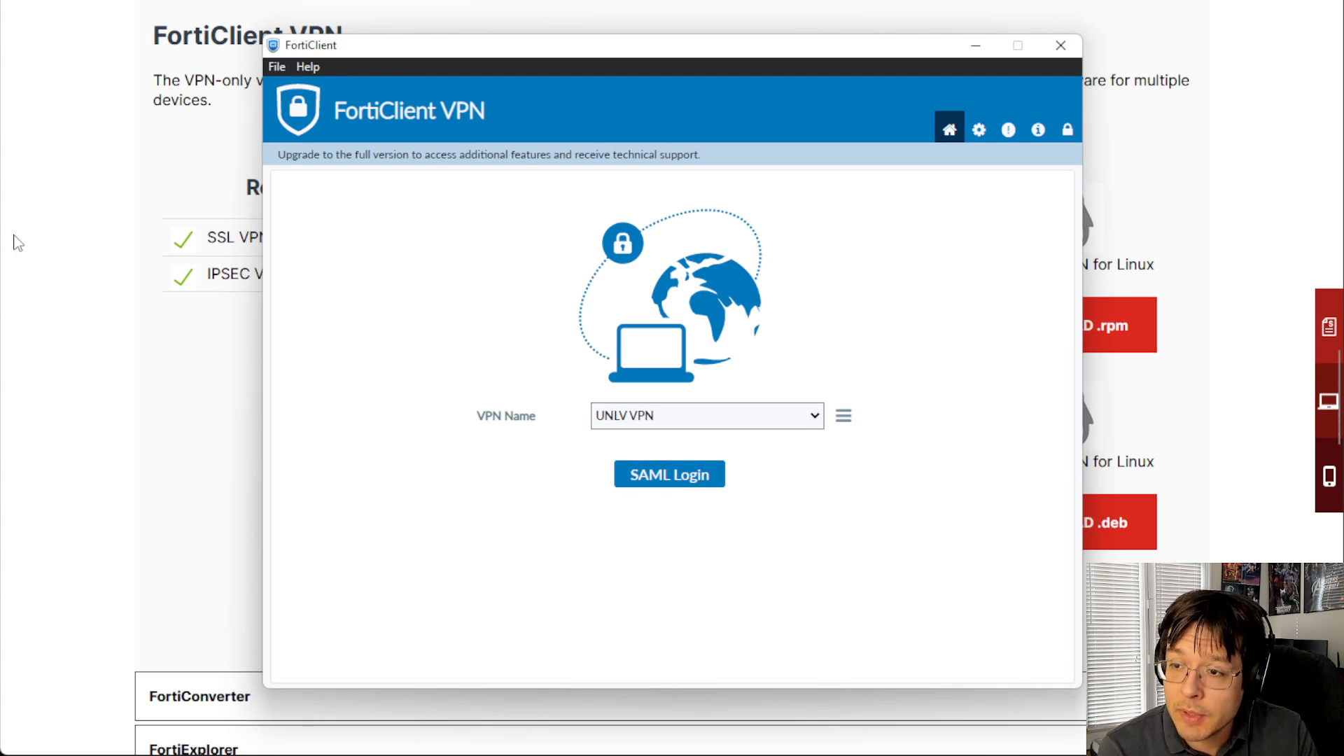